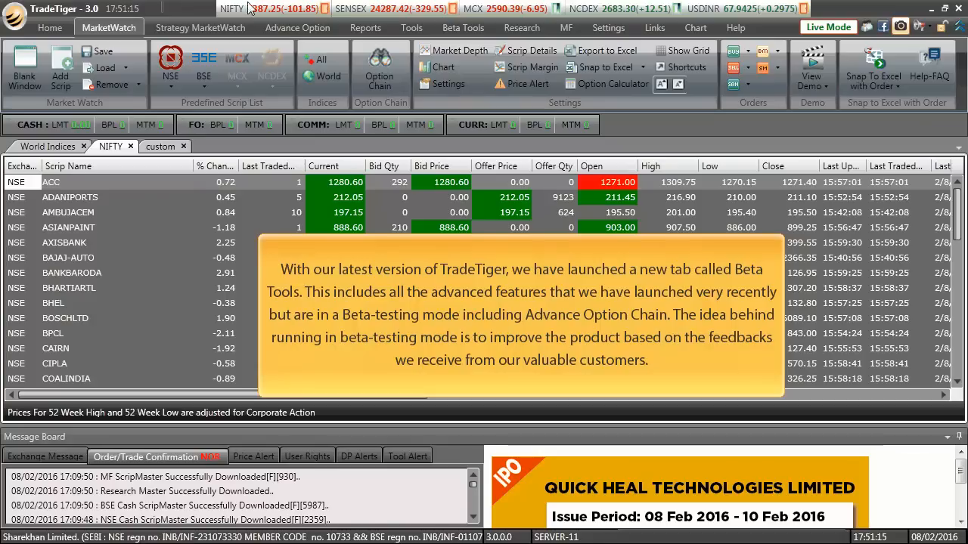
Switch the ribbon to Beta Tools to show the activation requests for API and Advance Option Chain.
left_click(463, 28)
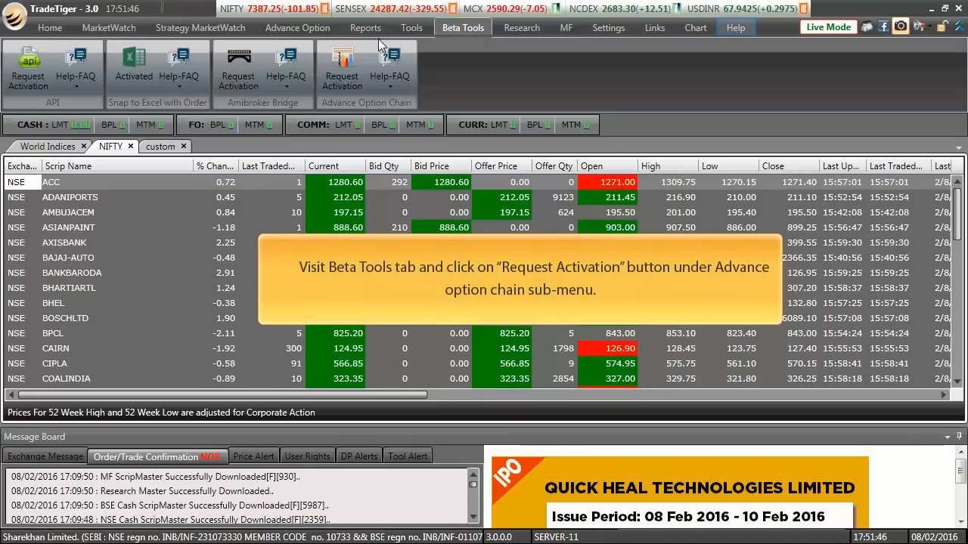
Request activation of the Advance Option Chain beta service.
left_click(341, 72)
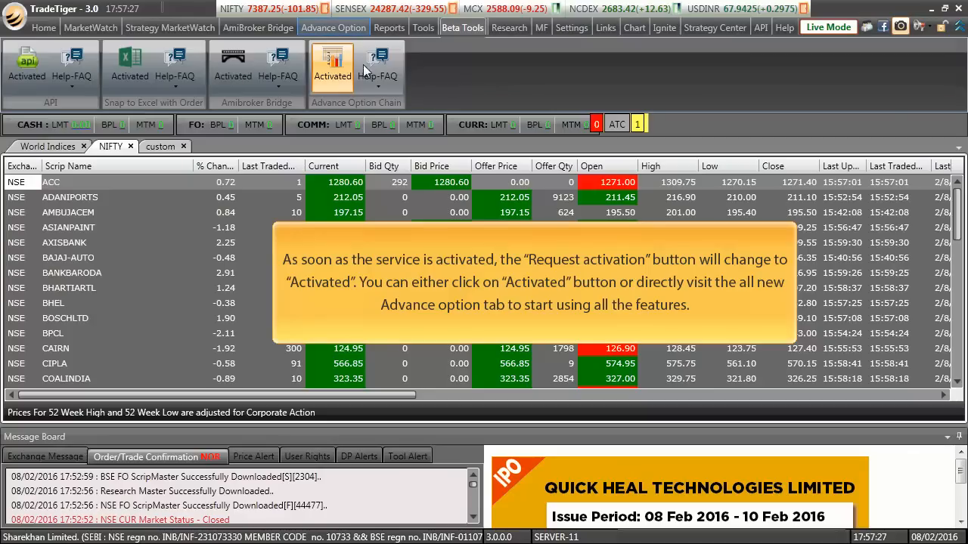
Switch to the Advance Option ribbon showing Option Chain, Portfolio Greeks Watch and Greeks Settings.
left_click(334, 27)
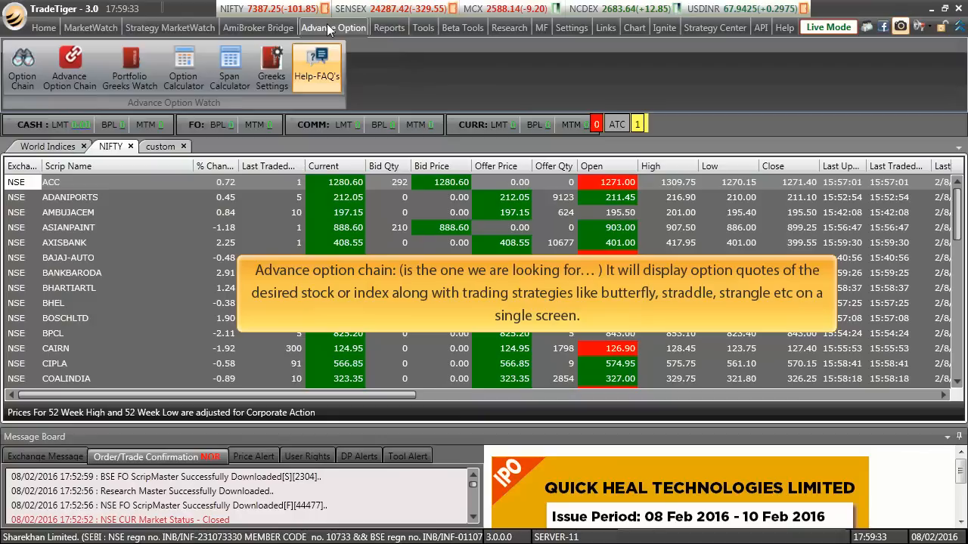
mouse_move(129, 67)
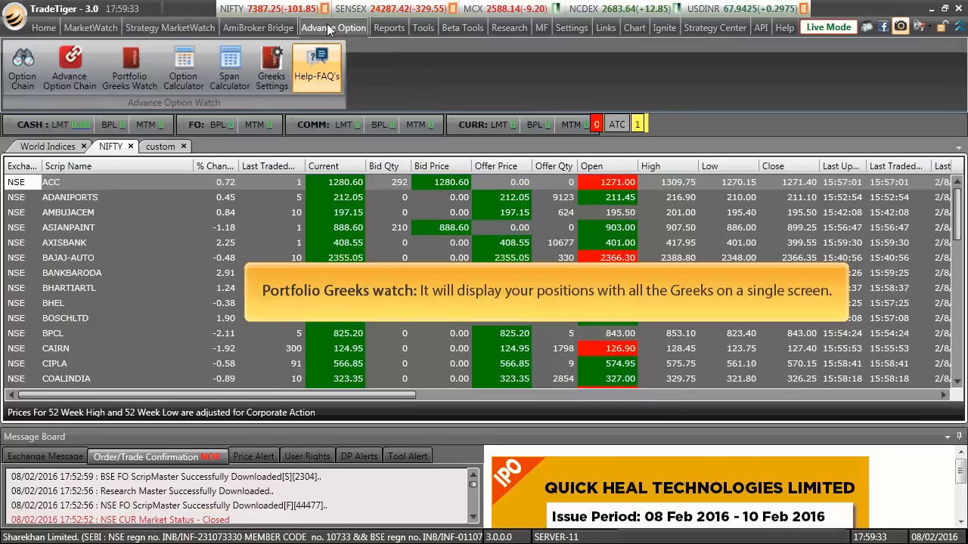
mouse_move(183, 66)
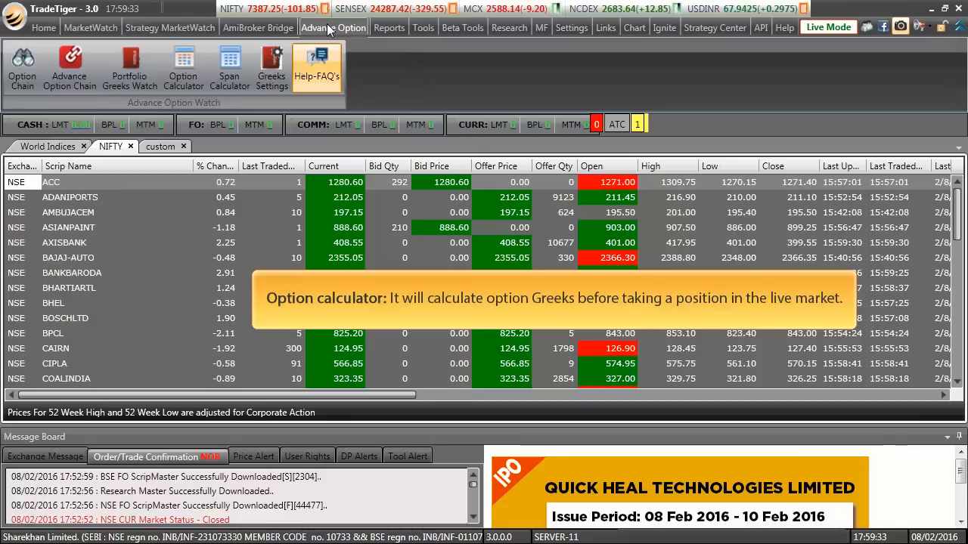
mouse_move(229, 67)
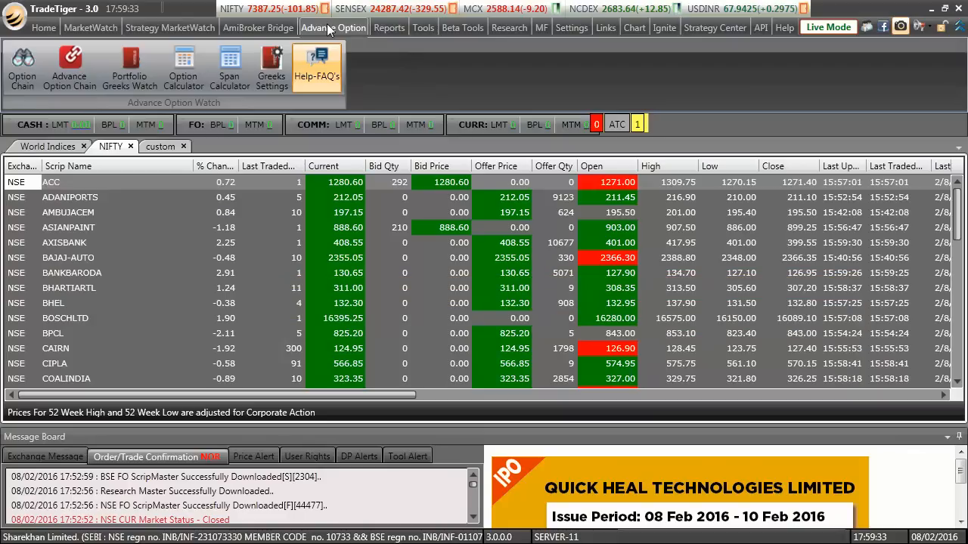
mouse_move(272, 66)
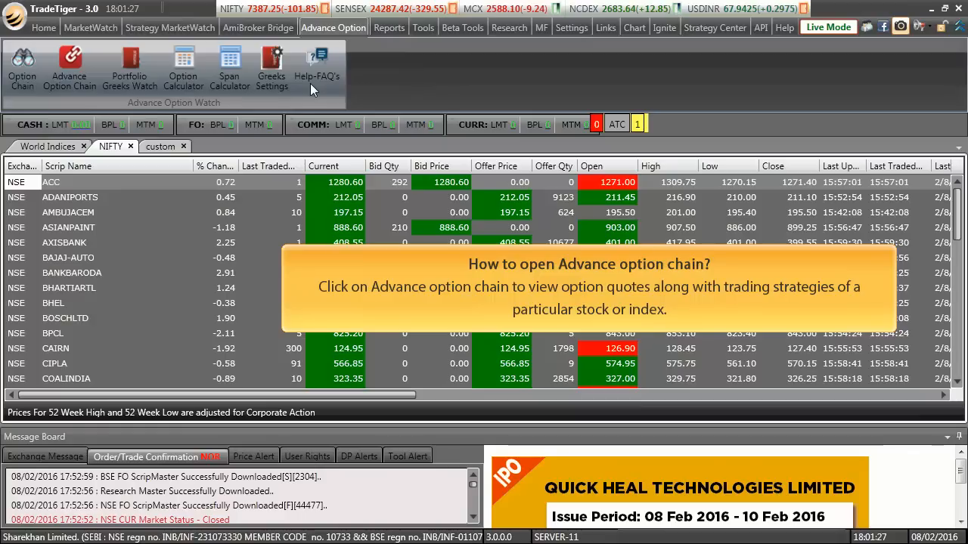
mouse_move(149, 87)
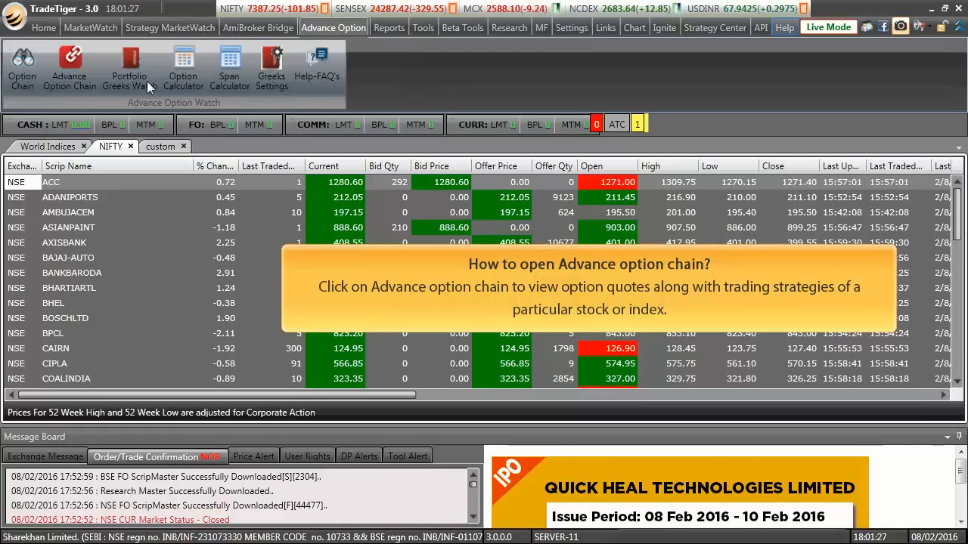
Launch a new Advance Option Chain window on NSEFO with the underlying list open.
left_click(70, 68)
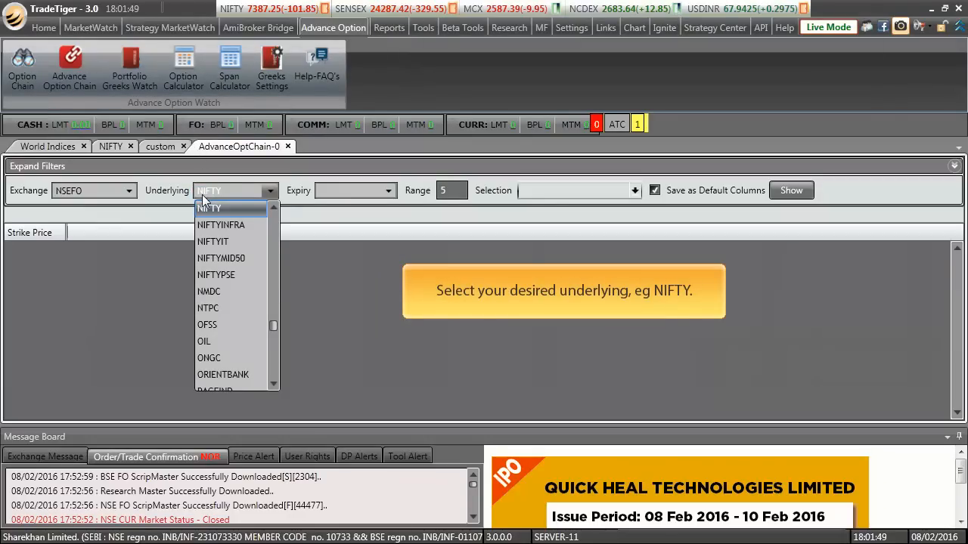
Show the NIFTY option chain for the 25-Feb-2016 expiry with range 2.
left_click(209, 208)
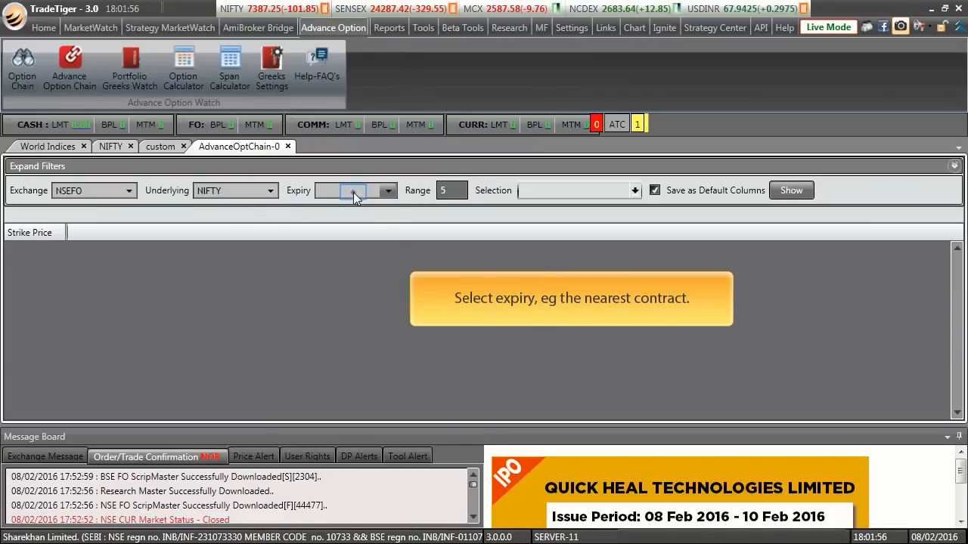
left_click(355, 191)
type("2")
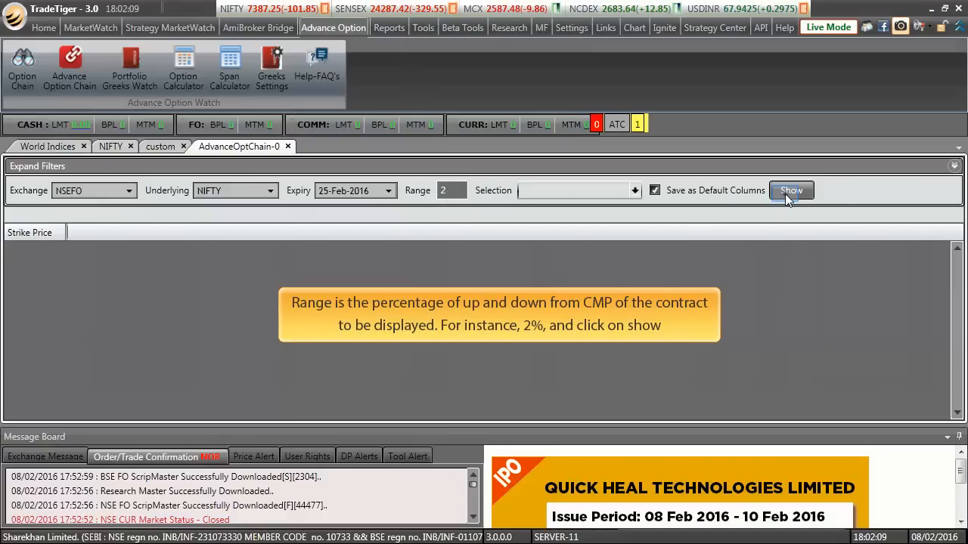
left_click(790, 190)
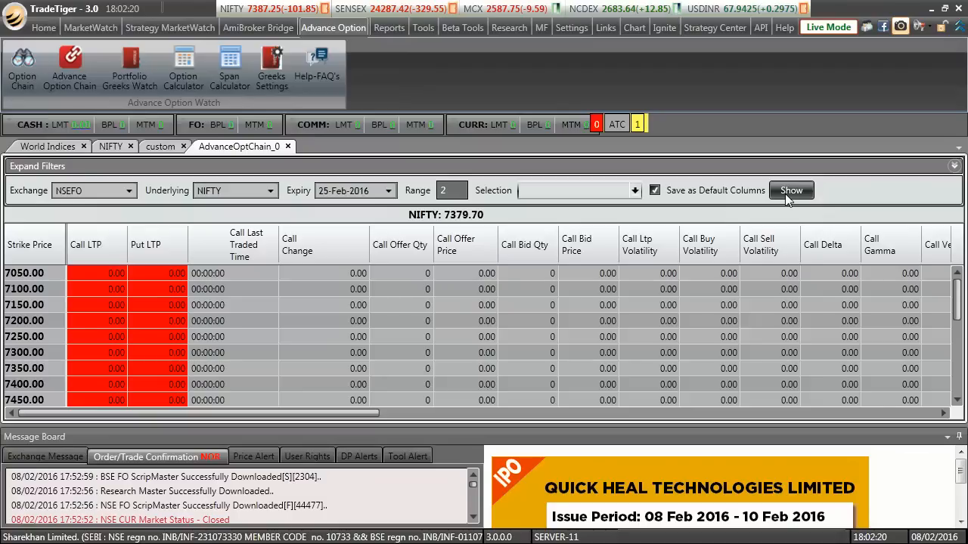
Refresh the NIFTY chain with live quotes and scroll right to Call OI, Put Greeks and Straddle.
left_click(791, 190)
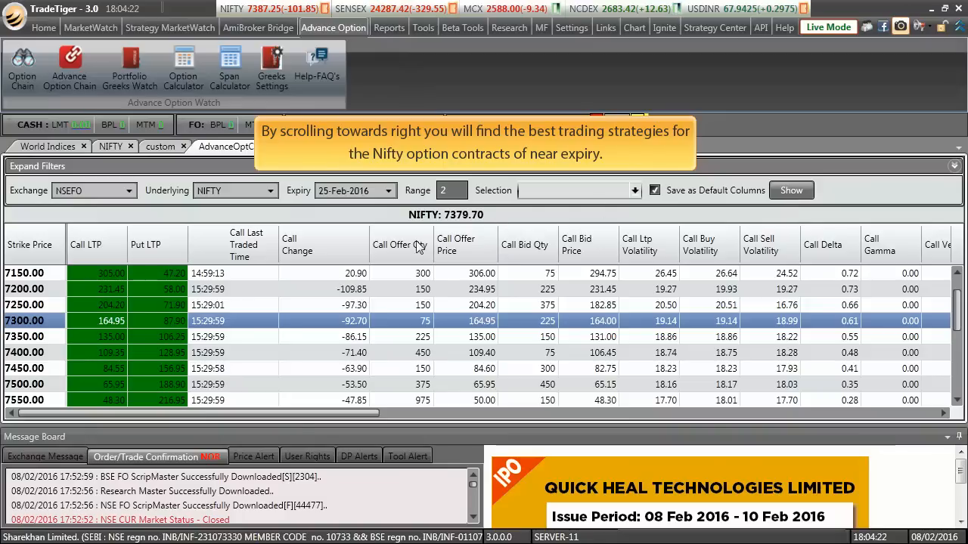
scroll("right", 3)
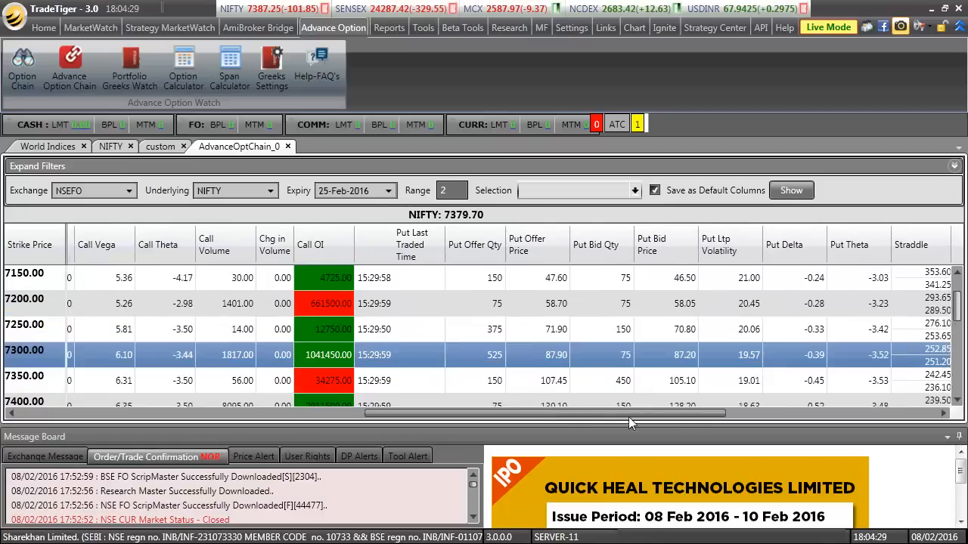
Scroll the chain right to the strangle, guts, butterfly and condor strategy columns.
scroll("right", 3)
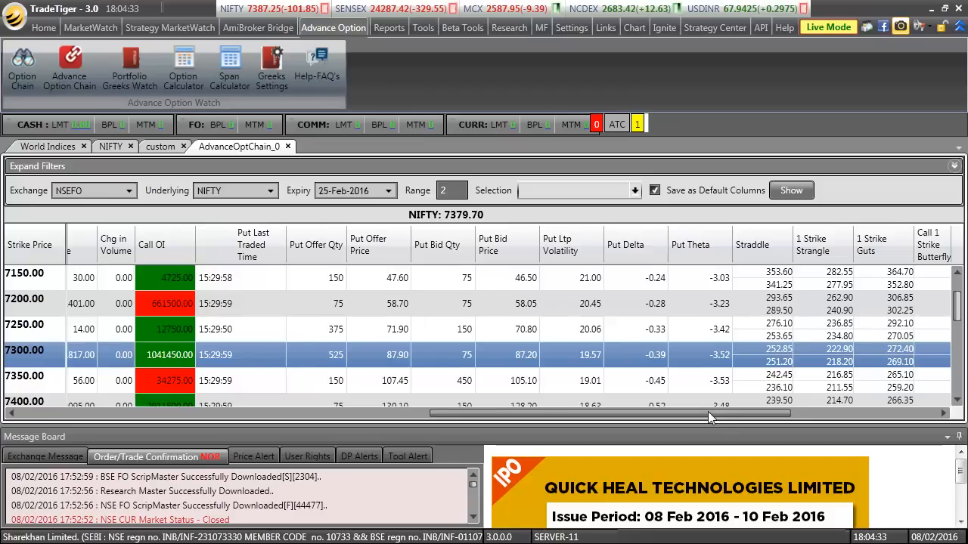
left_click_drag(710, 414, 783, 413)
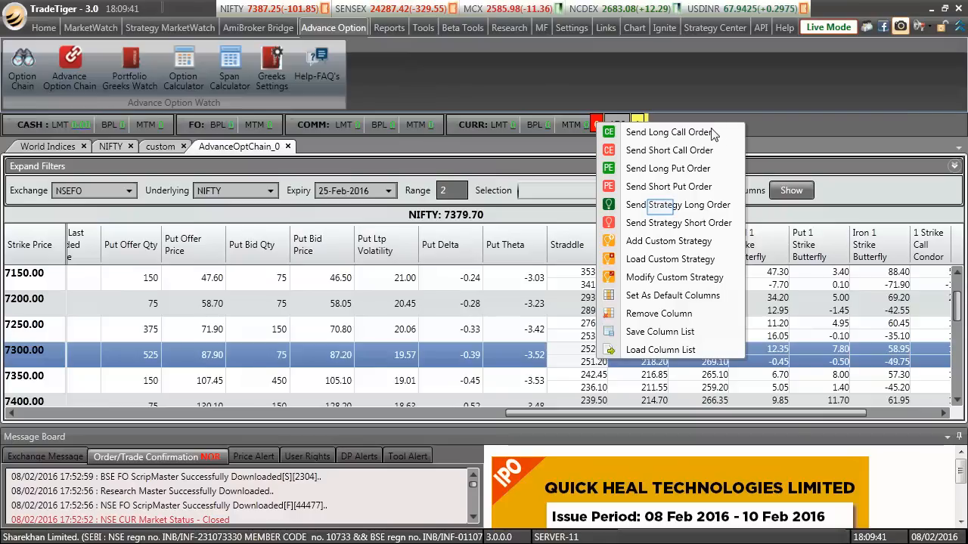
left_click(678, 205)
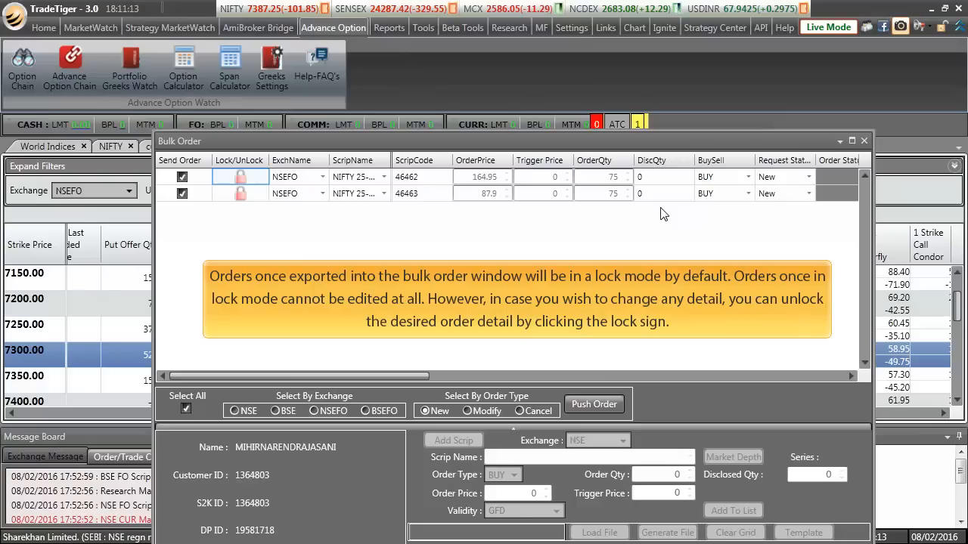
mouse_move(249, 189)
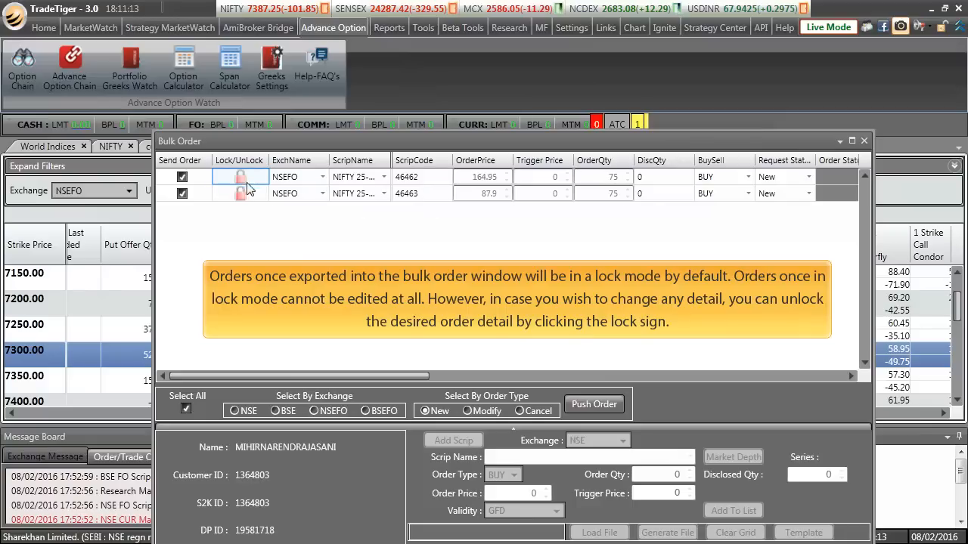
Unlock the first NIFTY bulk order and try editing its price and quantity.
left_click(241, 177)
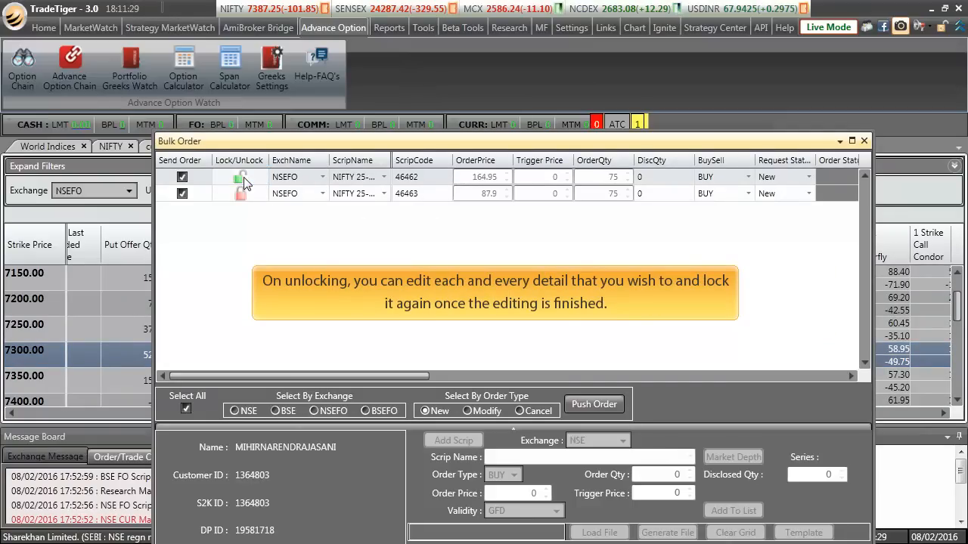
left_click(601, 177)
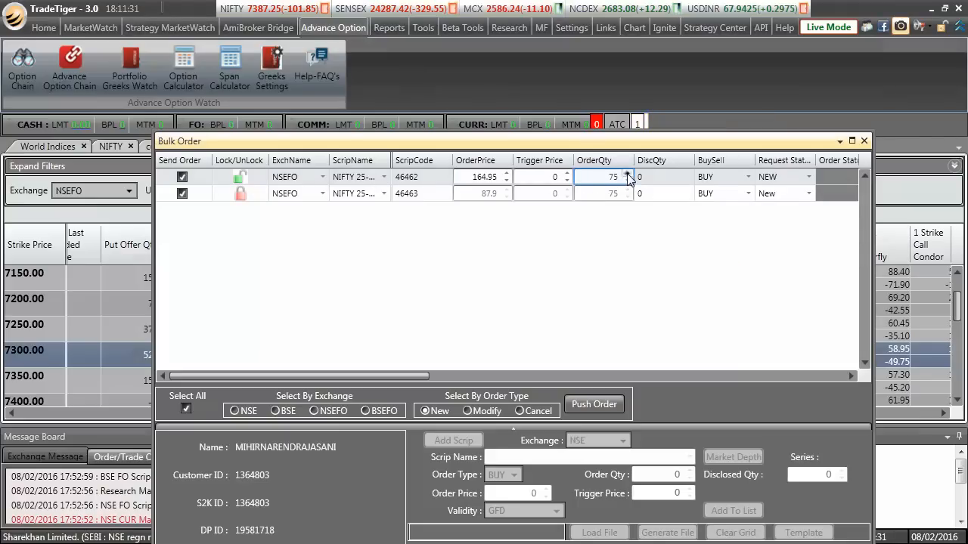
left_click(627, 174)
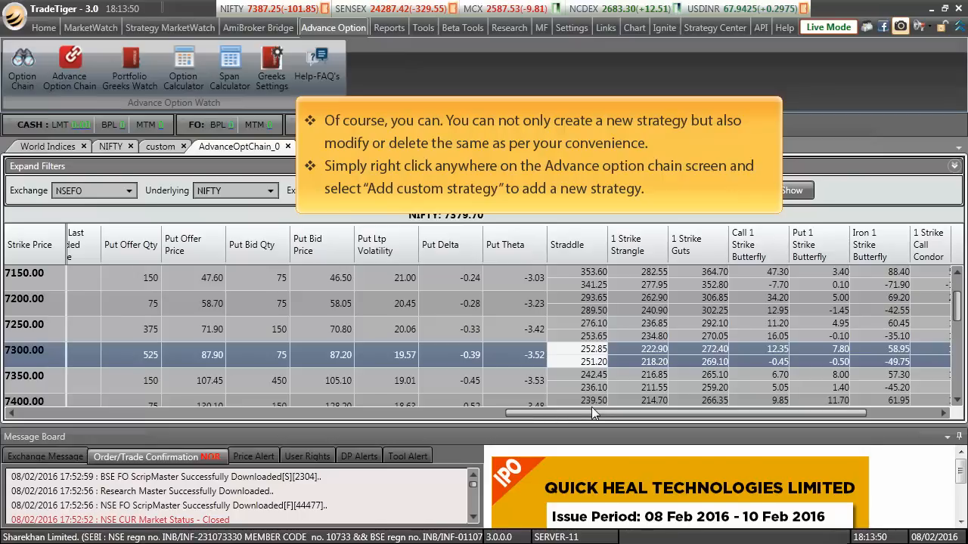
mouse_move(582, 351)
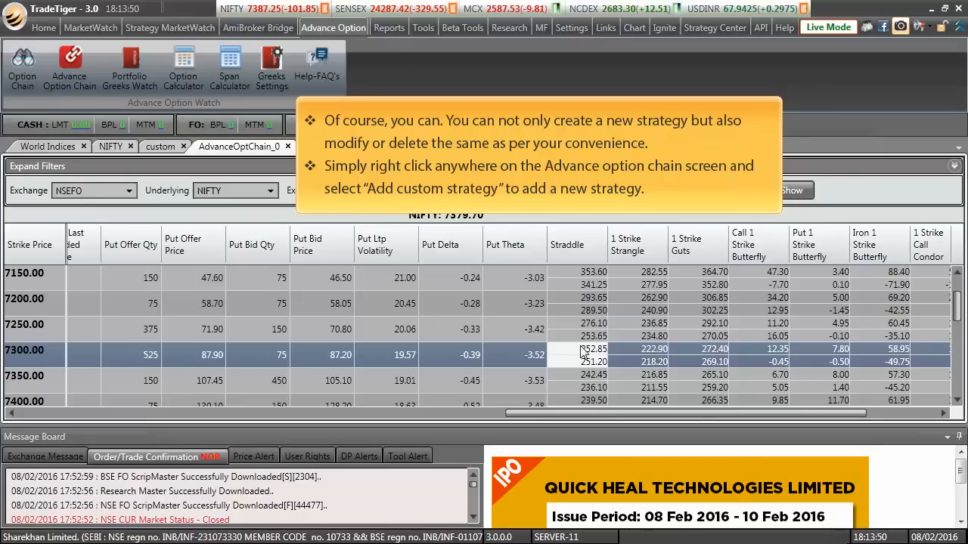
Start a new custom strategy from the chain's context menu, naming the column 'Test'.
right_click(597, 303)
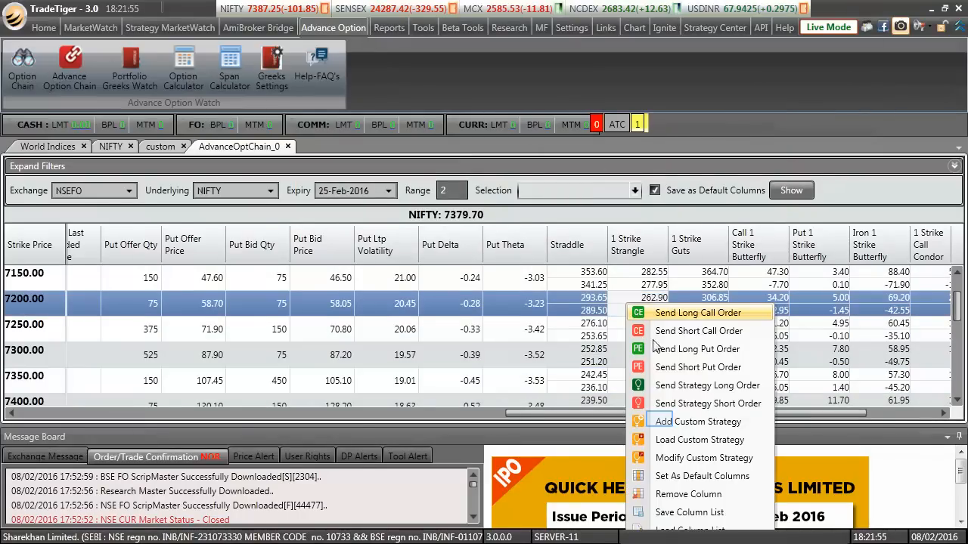
left_click(698, 421)
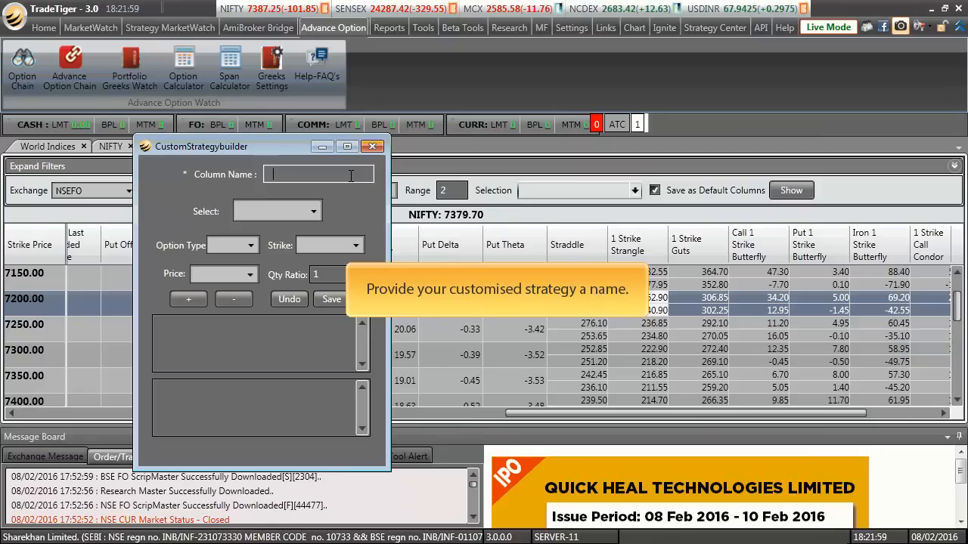
type("Test")
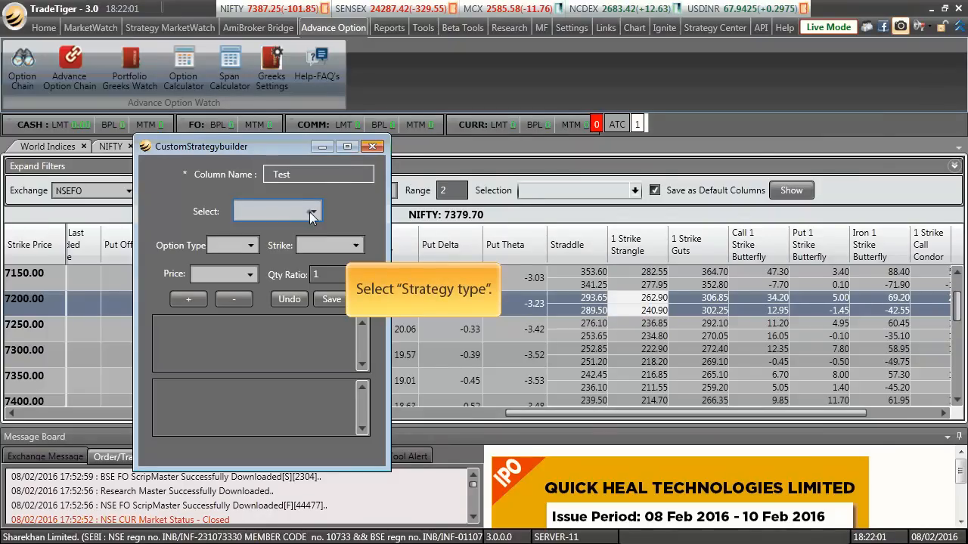
Set the leg to Option, CE, strike [Strike0-2], priced at Buy Price.
left_click(312, 211)
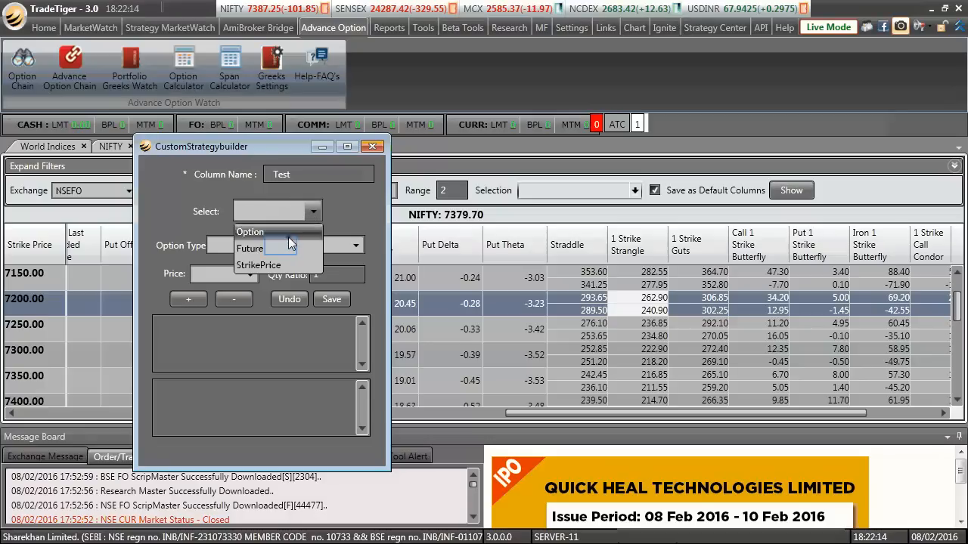
left_click(250, 231)
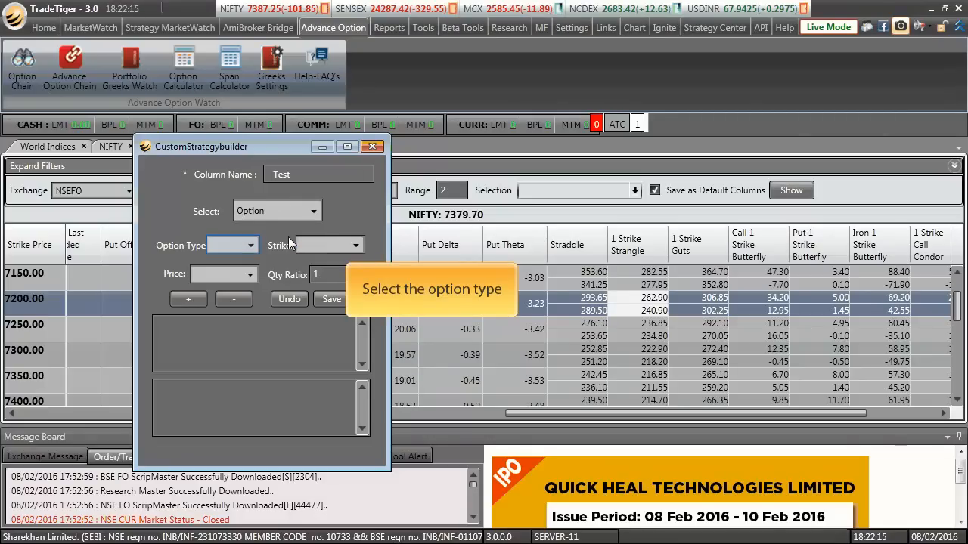
left_click(251, 245)
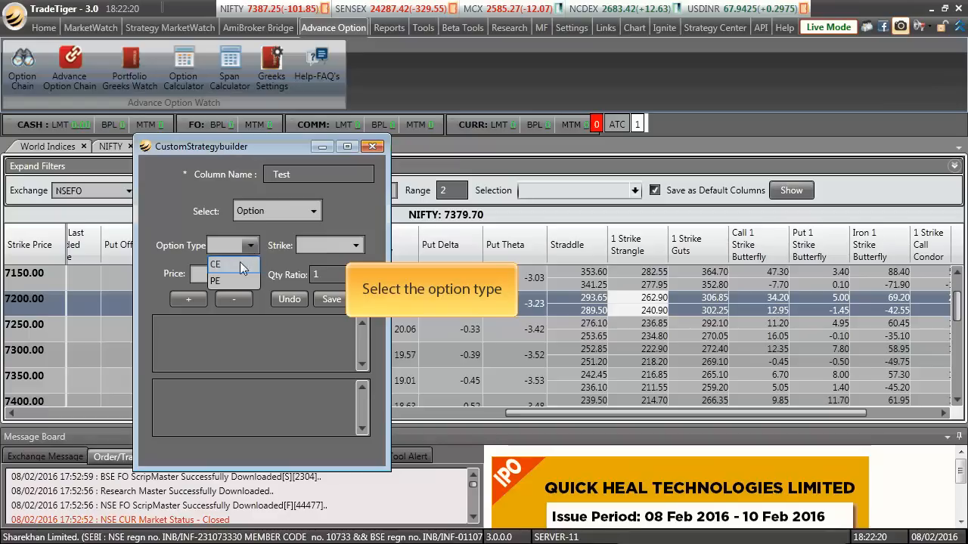
left_click(215, 264)
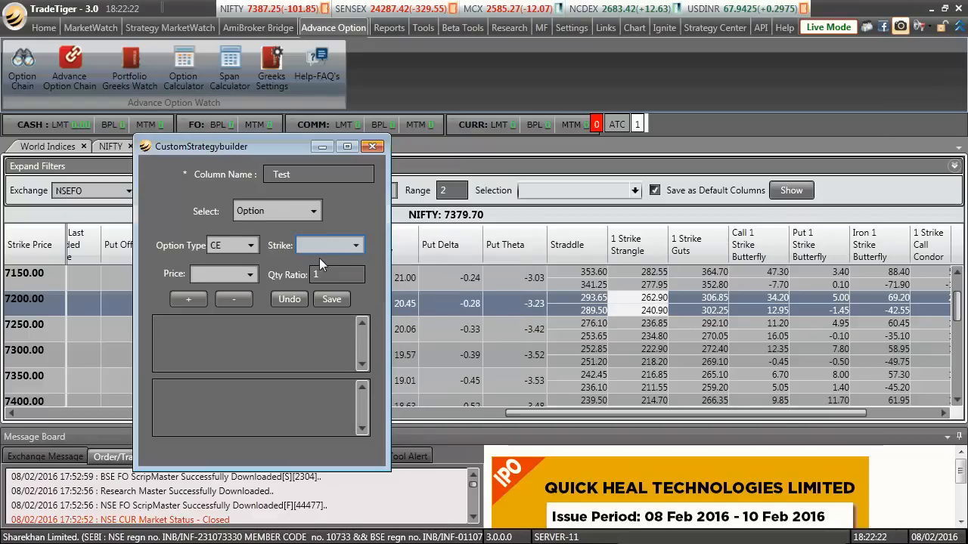
left_click(355, 245)
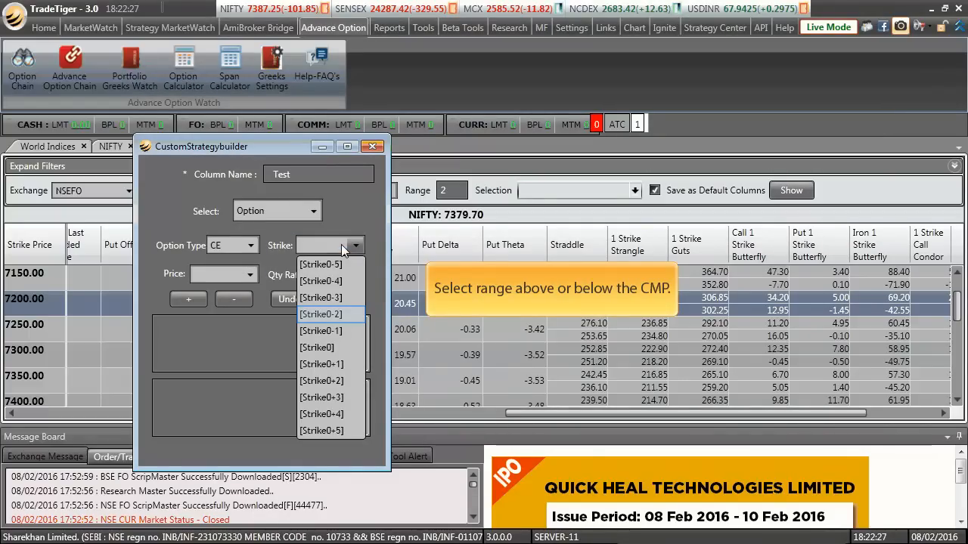
left_click(320, 314)
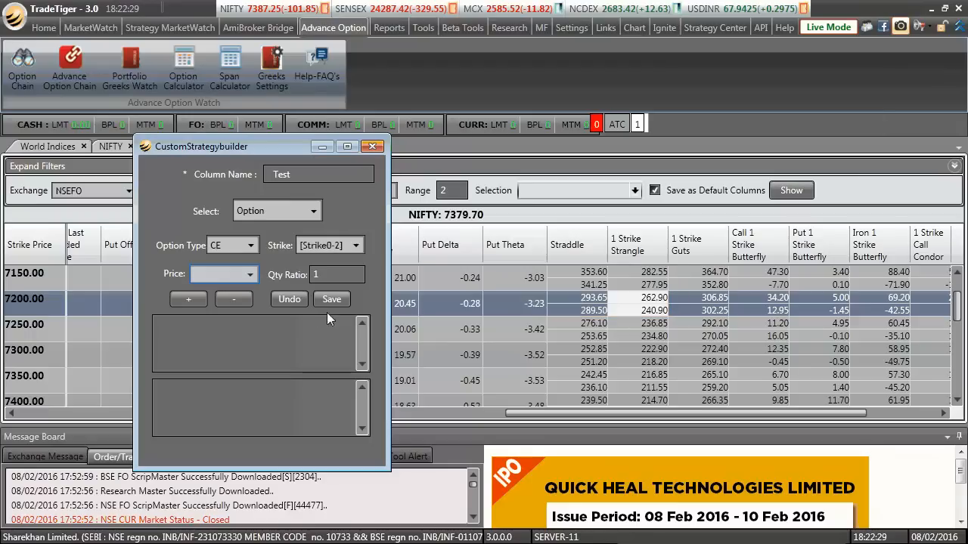
left_click(253, 274)
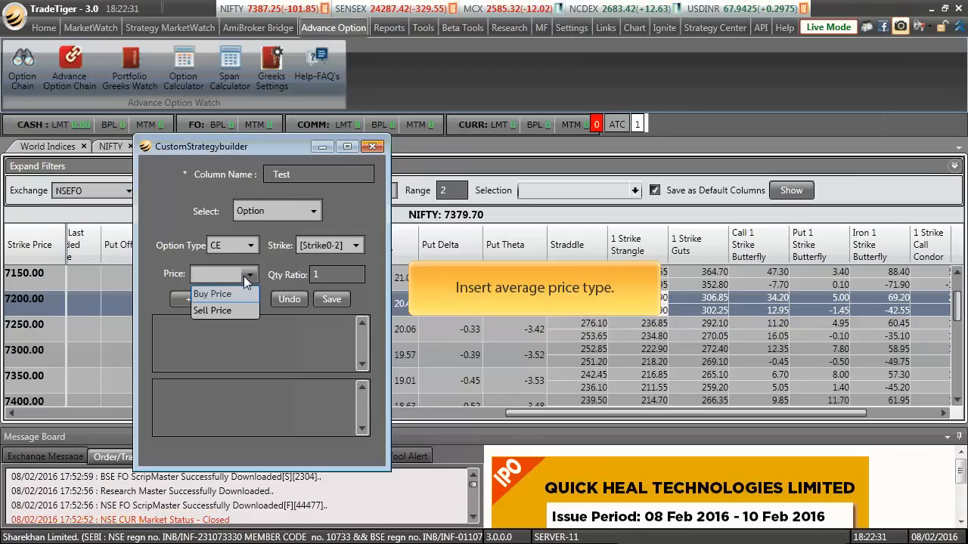
left_click(215, 293)
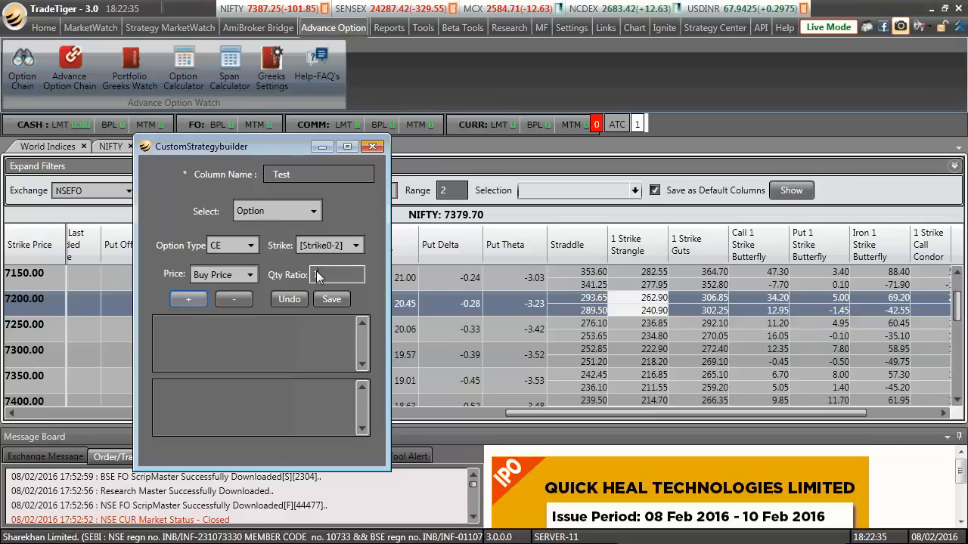
Enter a quantity ratio of 1 for the CE [Strike0-2] leg.
type("1")
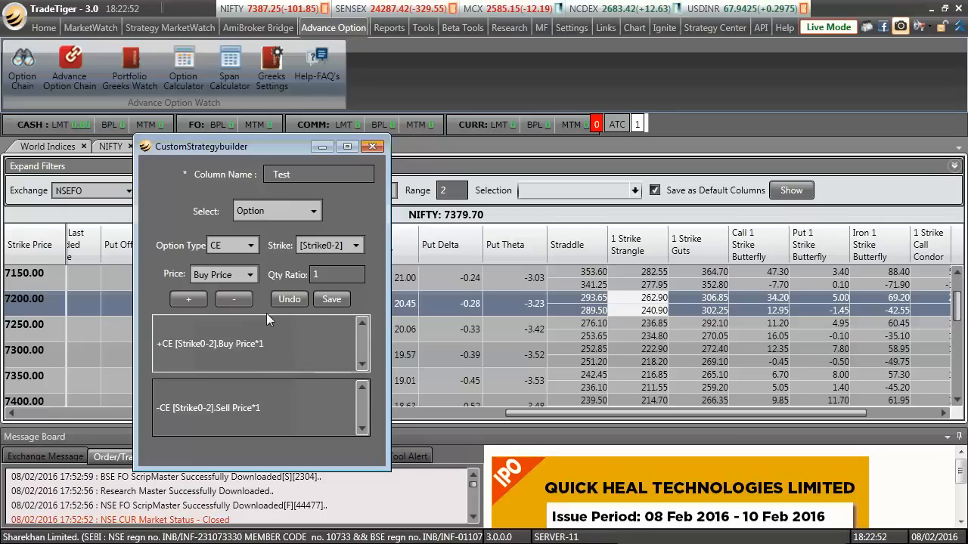
mouse_move(288, 343)
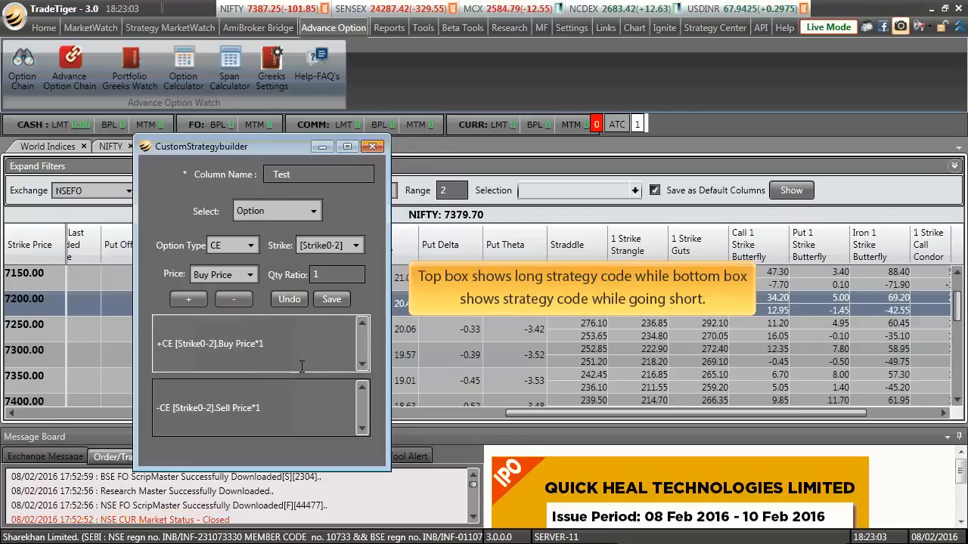
mouse_move(306, 427)
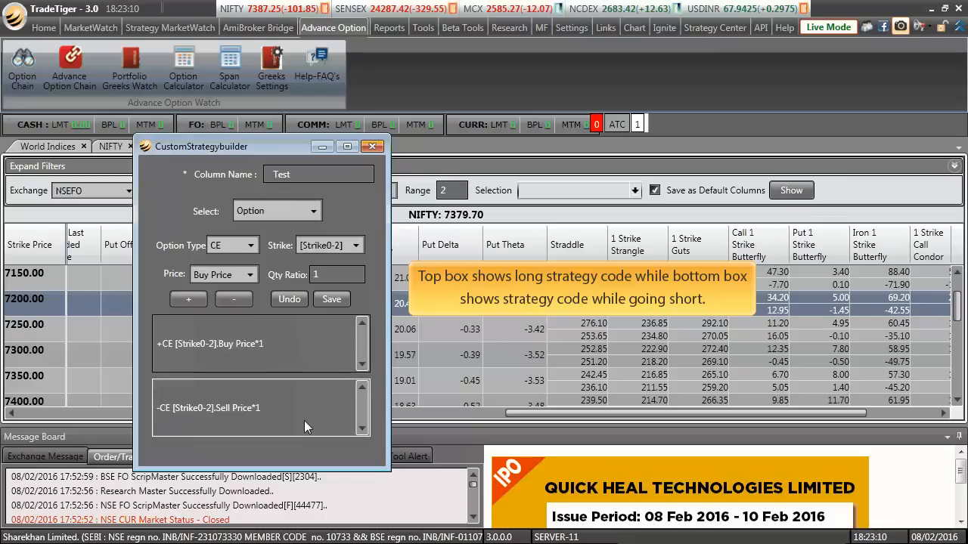
mouse_move(318, 408)
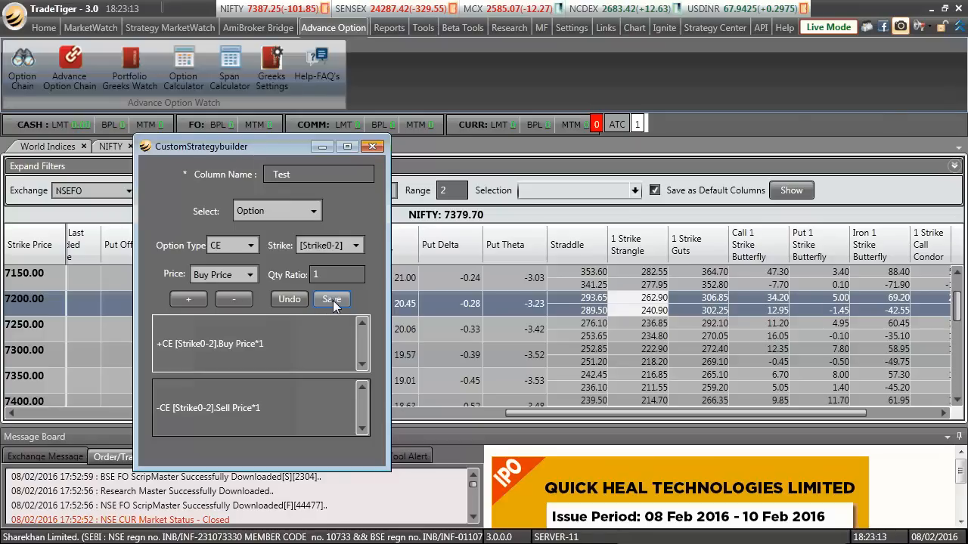
Save the custom strategy column as Test.bin.
left_click(331, 299)
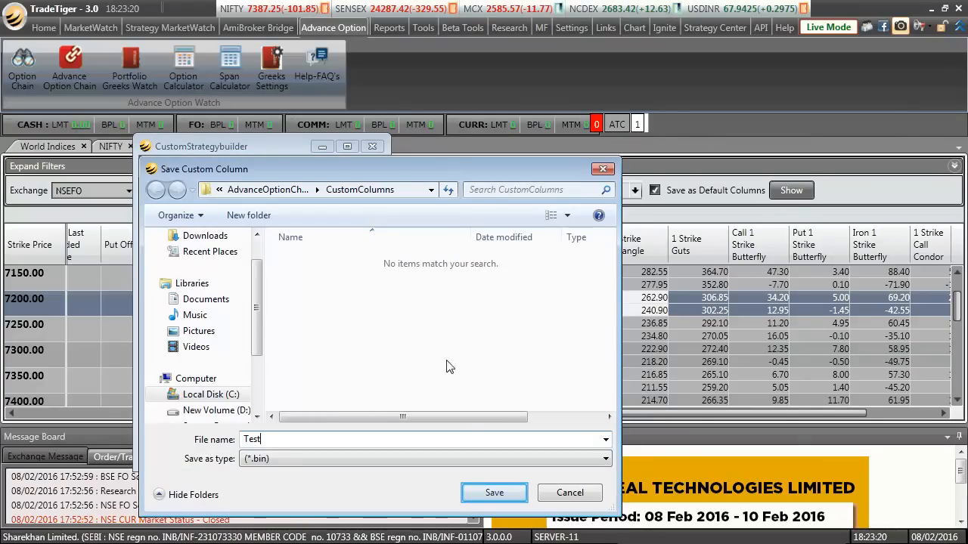
left_click(494, 492)
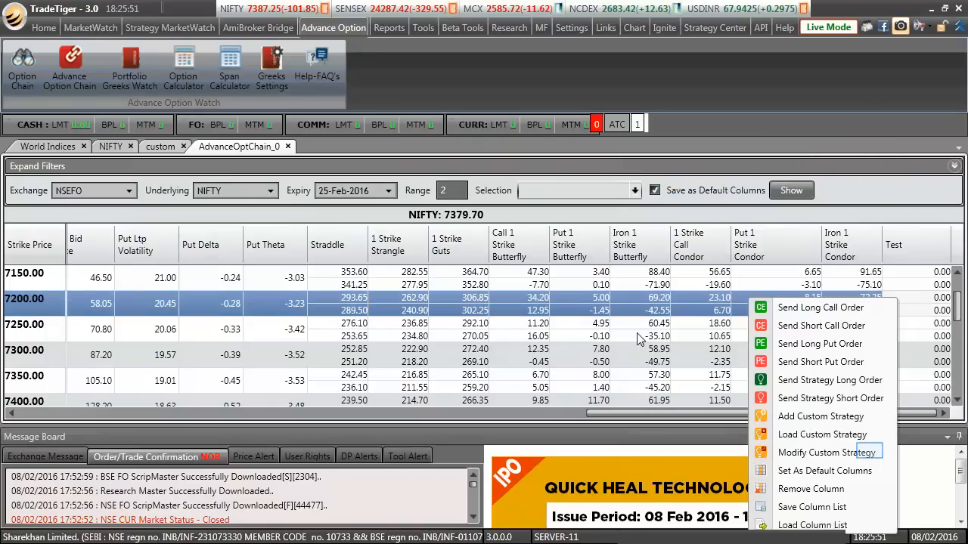
Reopen the Test custom strategy and re-save it, replacing the existing Test.bin.
left_click(828, 451)
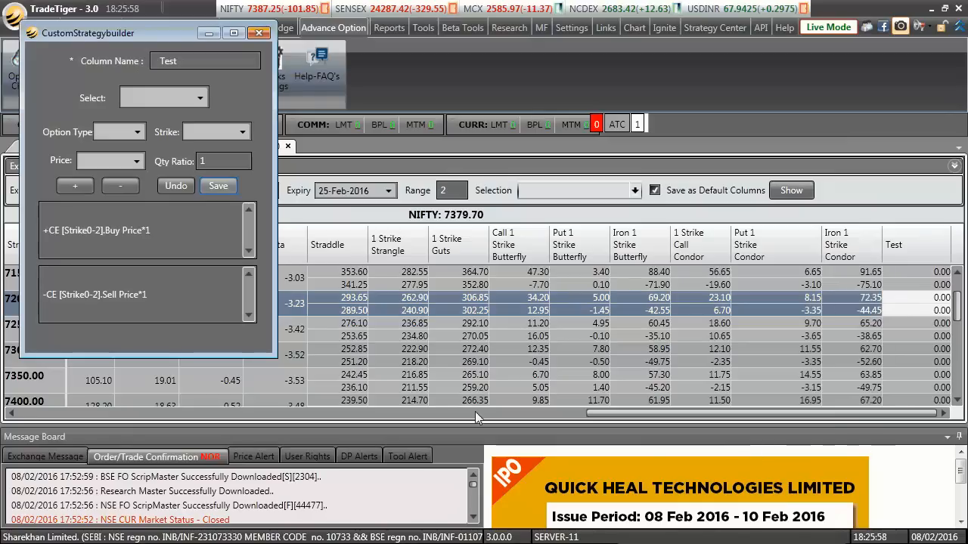
left_click(218, 186)
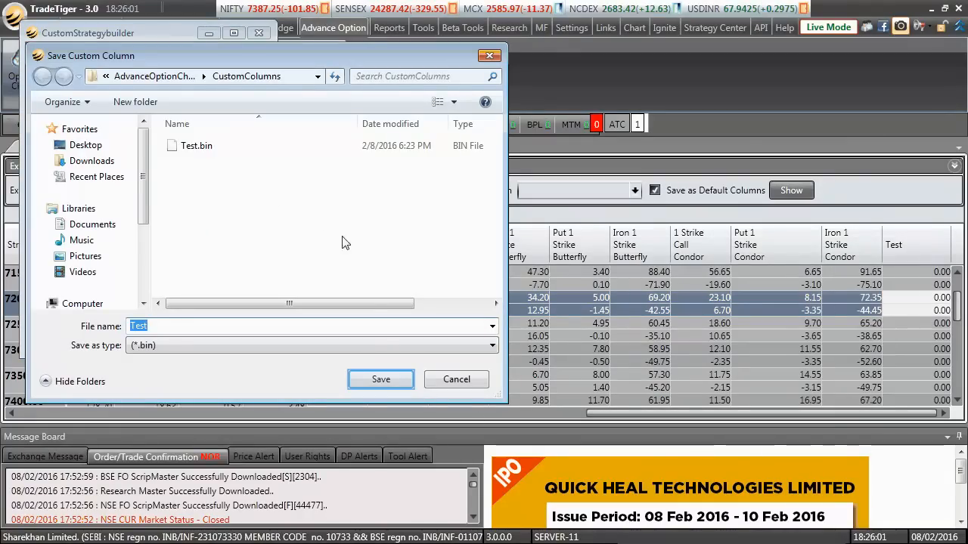
left_click(381, 379)
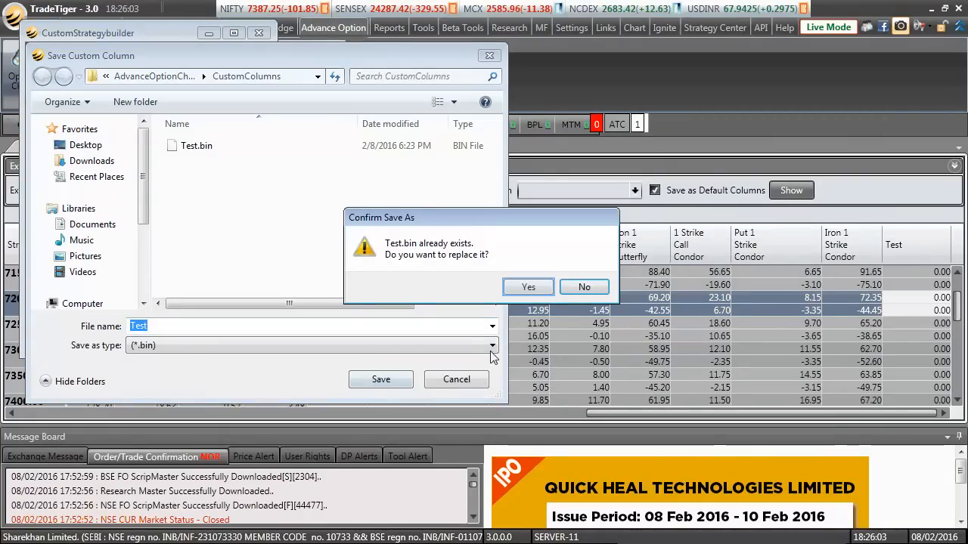
left_click(527, 286)
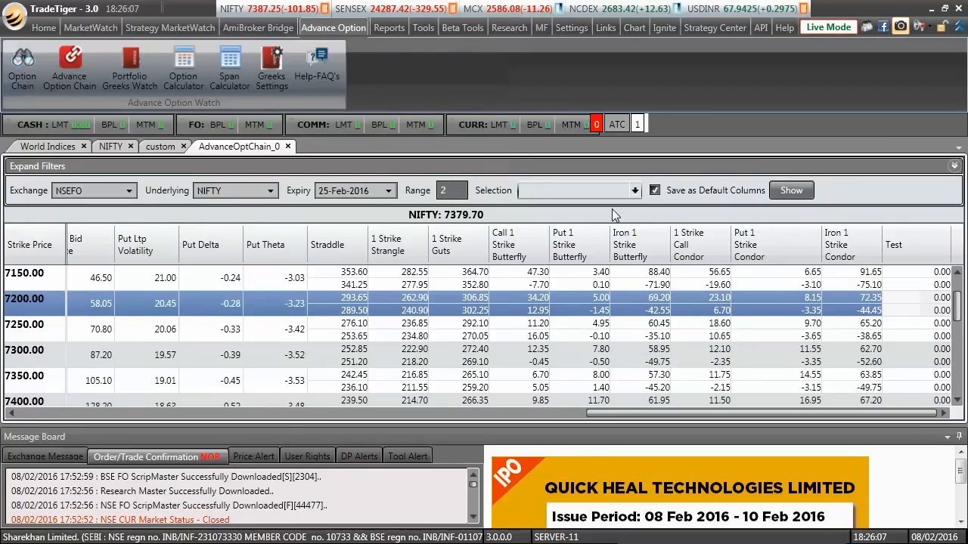
Close the AdvanceOptChain_0 tab to return to the NIFTY market watch.
left_click(129, 68)
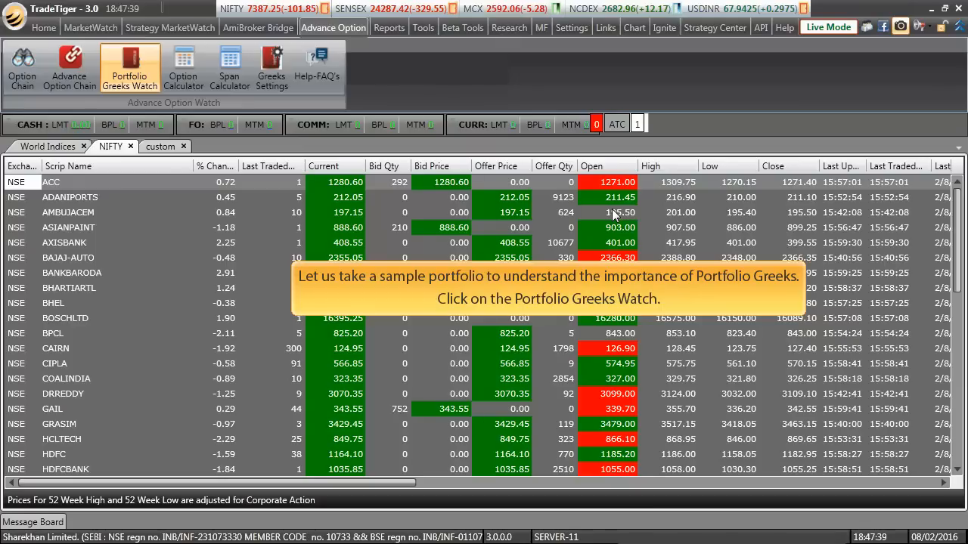
mouse_move(144, 140)
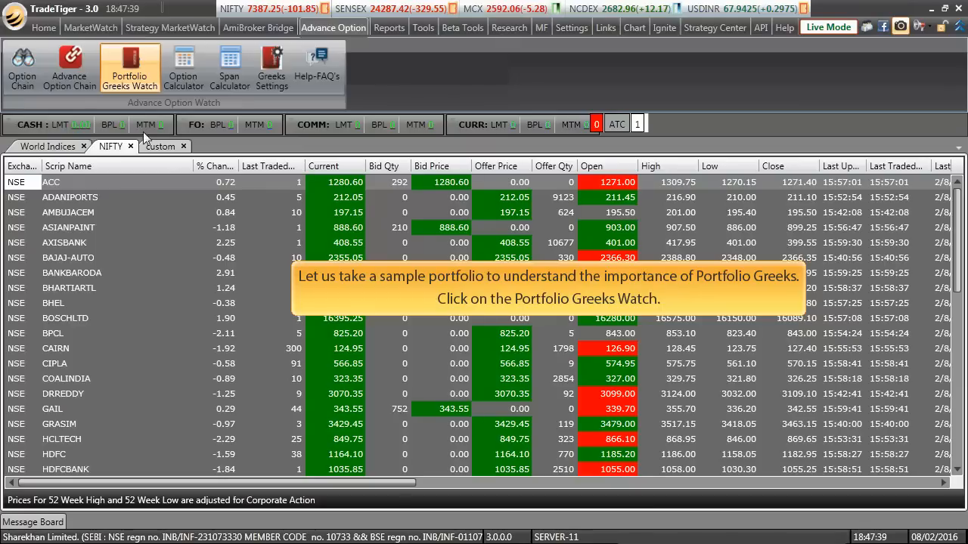
Open an empty Portfolio Greeks Watch from the Advance Option menu.
left_click(130, 67)
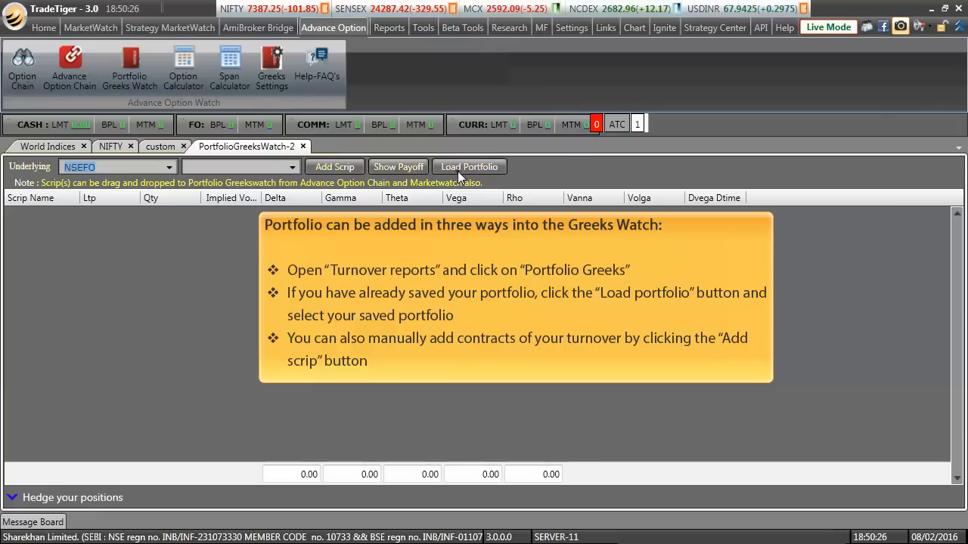
Load test portfolio.pfgw with its NIFTY 7300 CE and PE contracts.
left_click(468, 167)
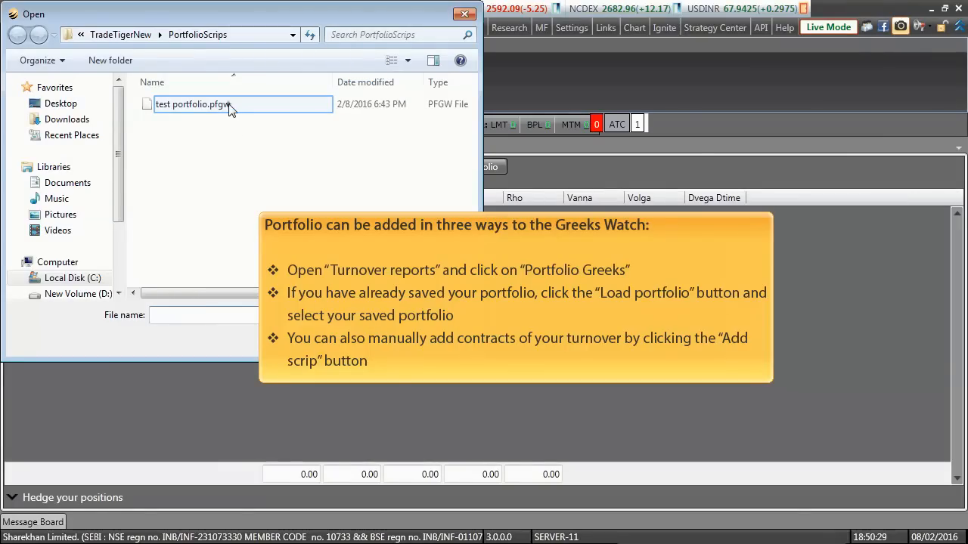
left_click(193, 103)
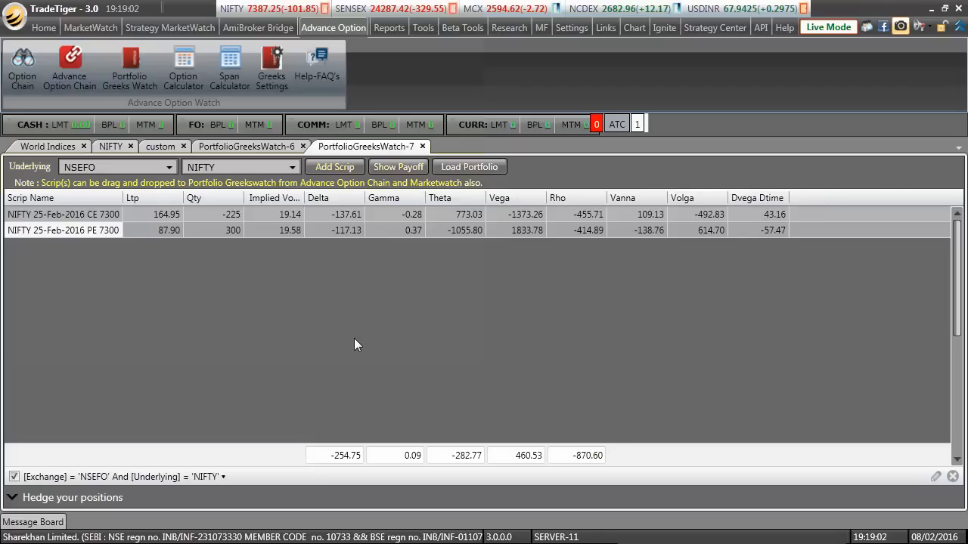
mouse_move(350, 355)
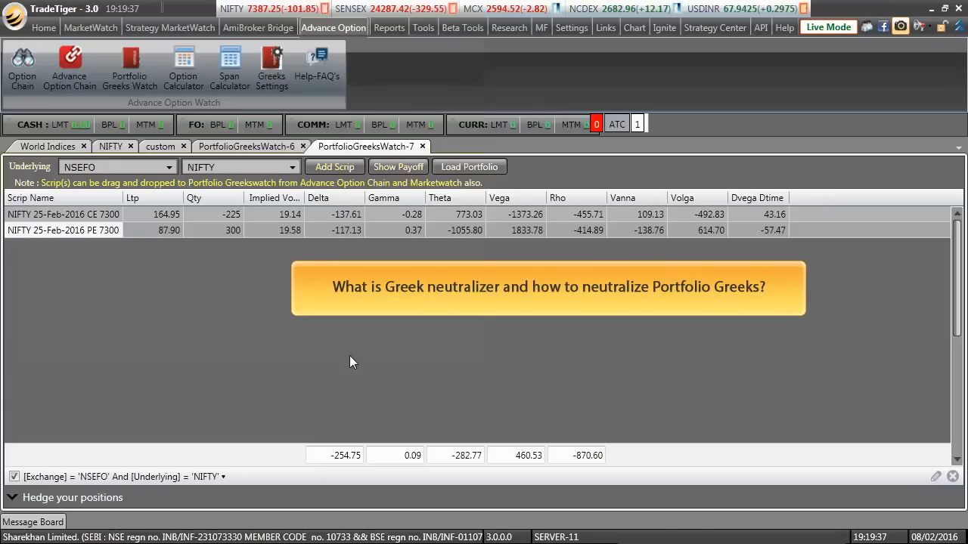
mouse_move(347, 398)
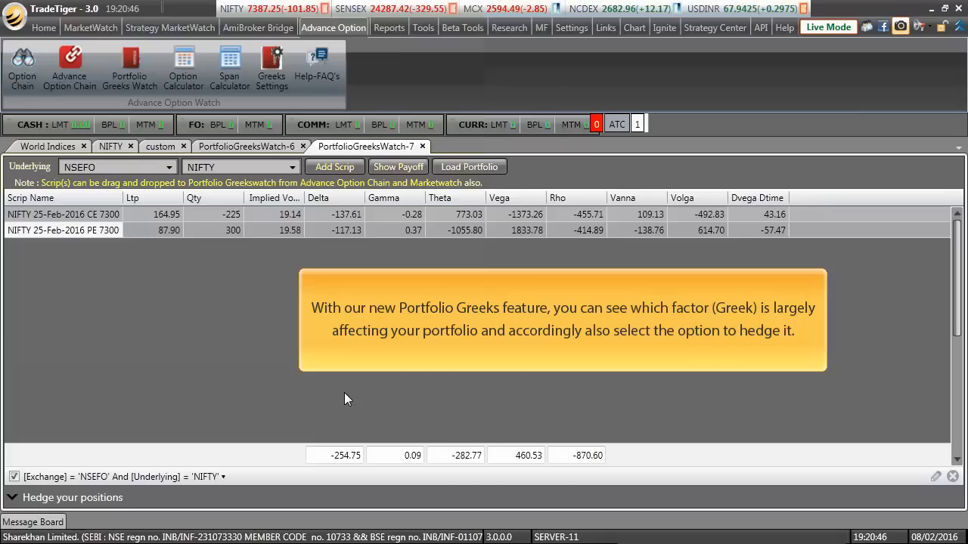
mouse_move(377, 398)
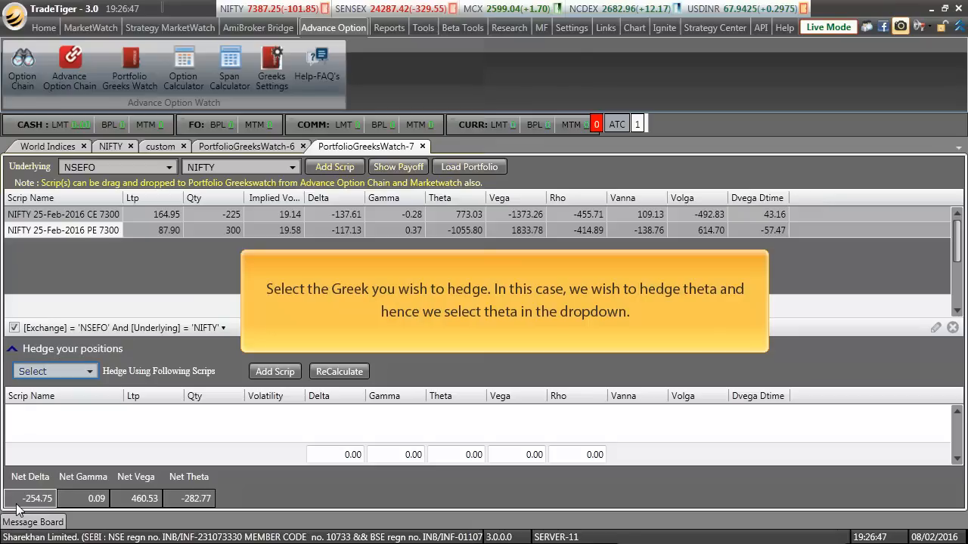
mouse_move(85, 448)
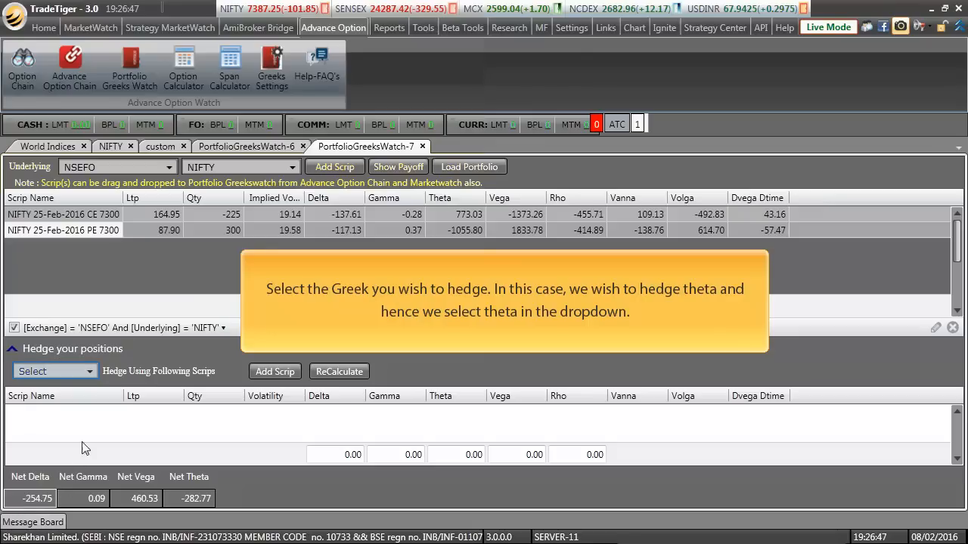
Choose Theta in the hedge dropdown of Hedge your positions.
left_click(53, 371)
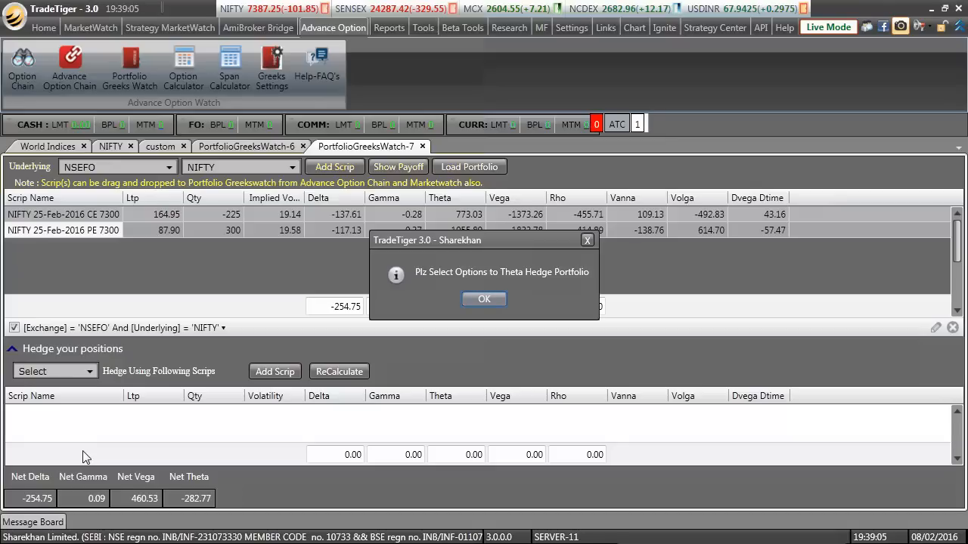
mouse_move(240, 450)
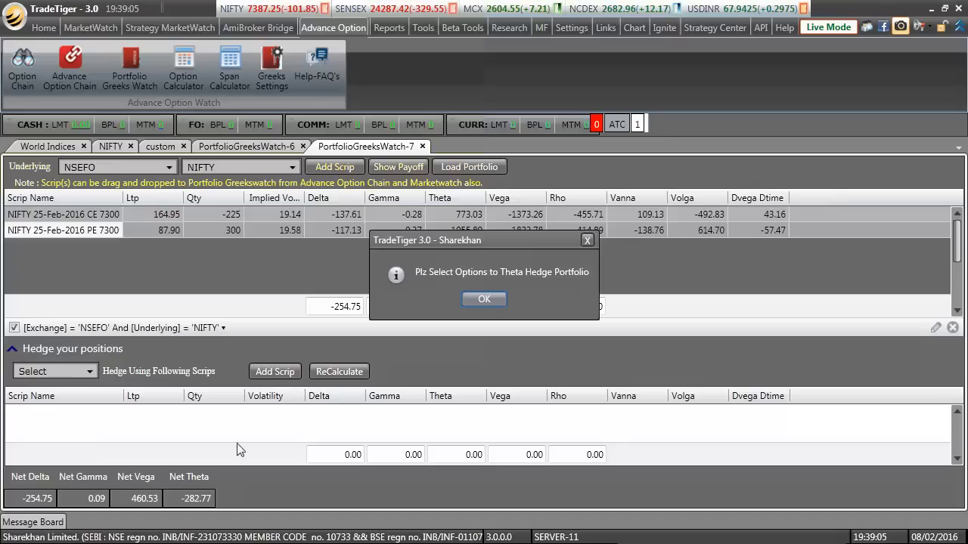
Dismiss the prompt and add NIFTY 25-Feb-2016 CE 7400 to the hedge list.
left_click(483, 298)
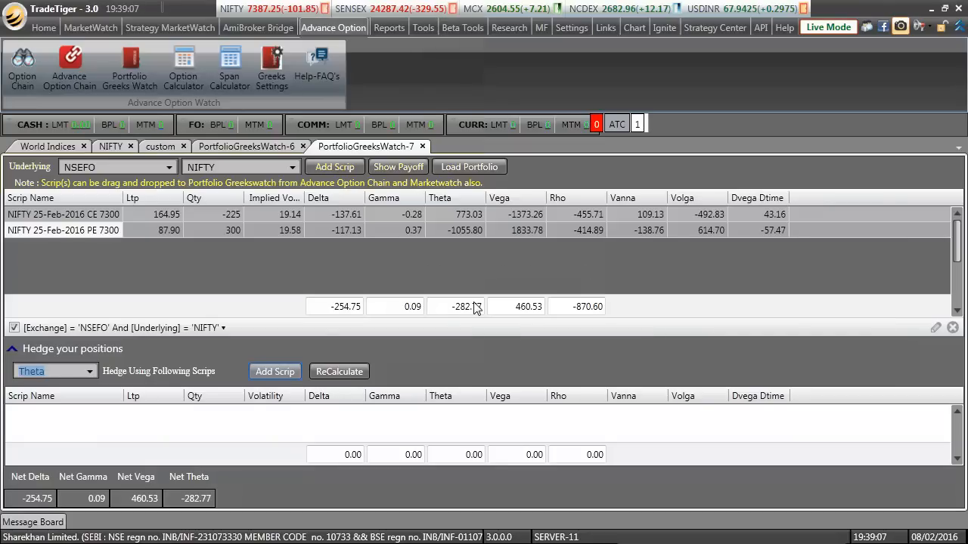
mouse_move(274, 371)
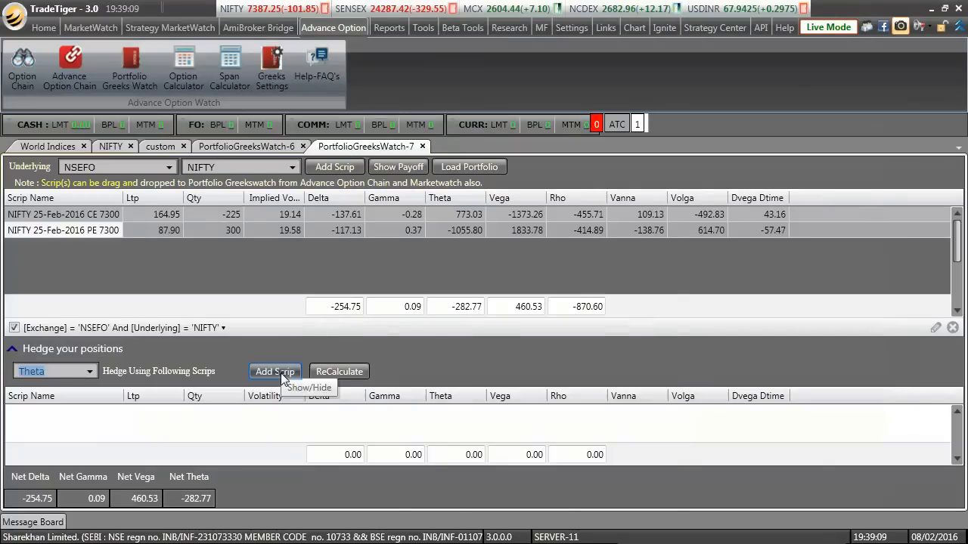
left_click(275, 372)
type("7400")
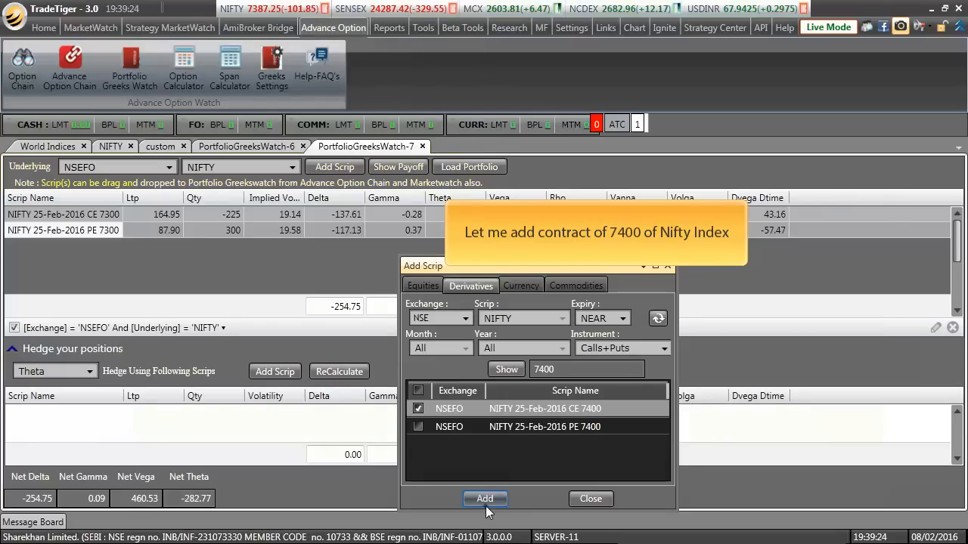
left_click(484, 498)
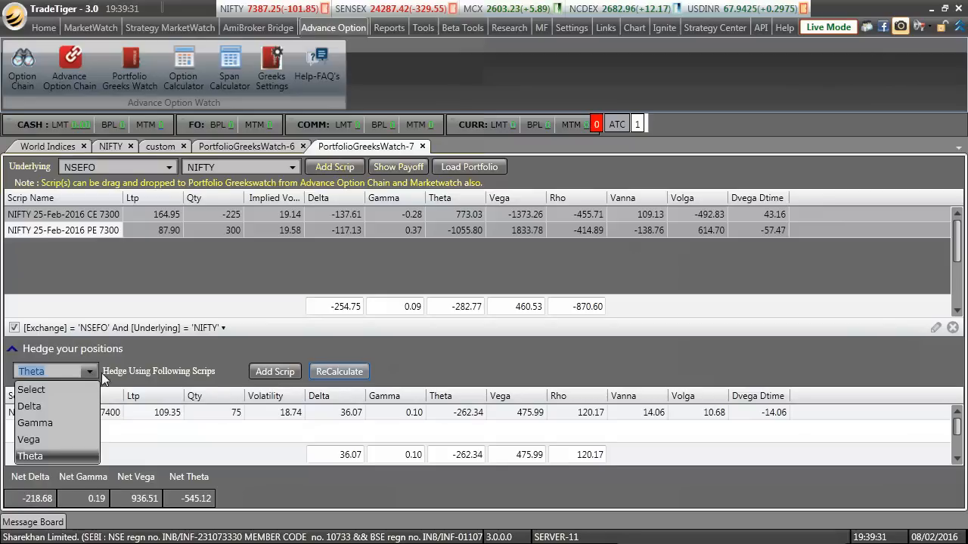
Recalculate the theta hedge, giving CE 7400 quantity -75 and net theta -20.43.
left_click(30, 455)
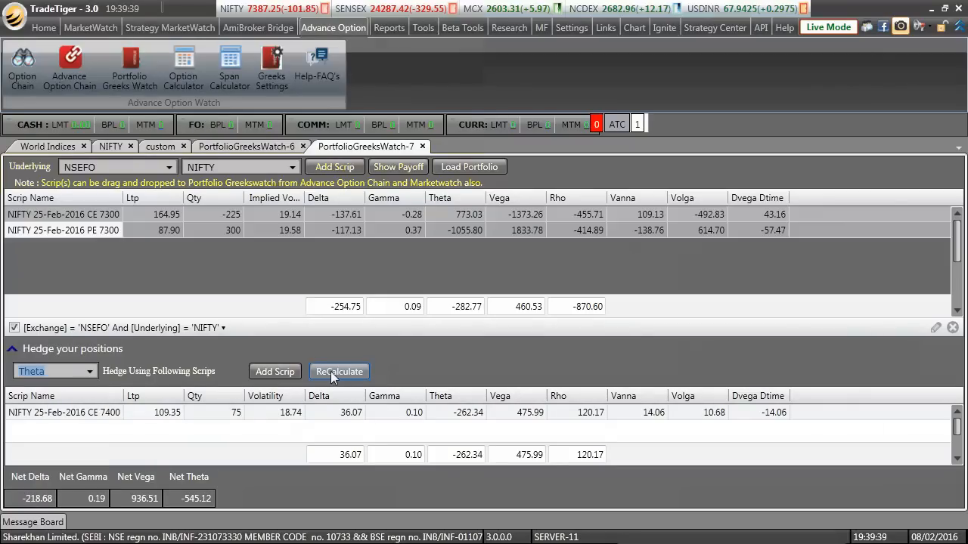
left_click(339, 371)
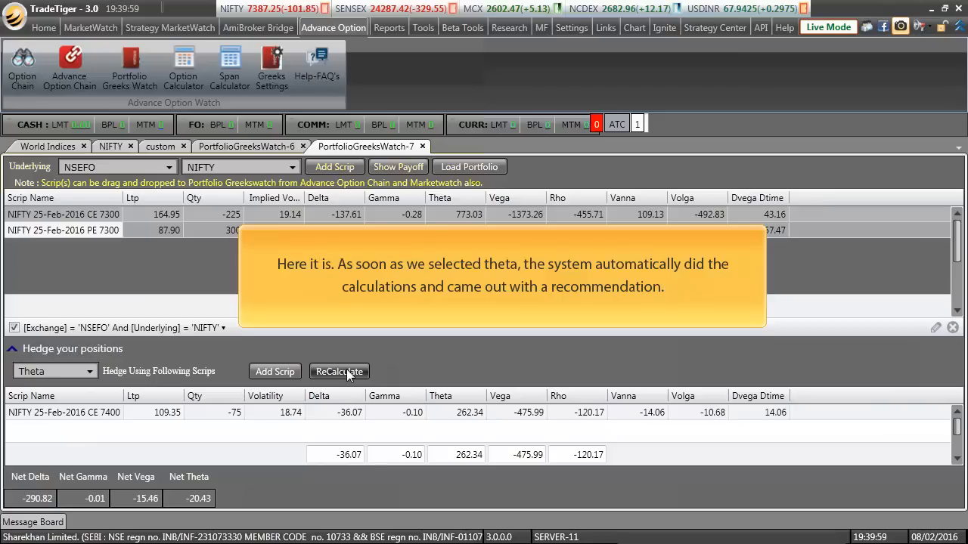
mouse_move(454, 463)
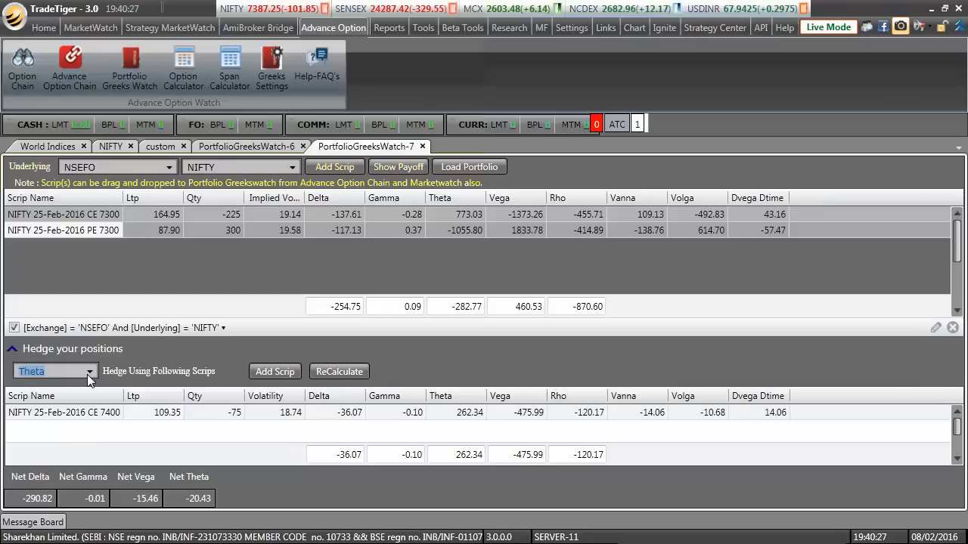
Select the CE 7400 hedge row and bring up its Send order menu.
left_click(63, 412)
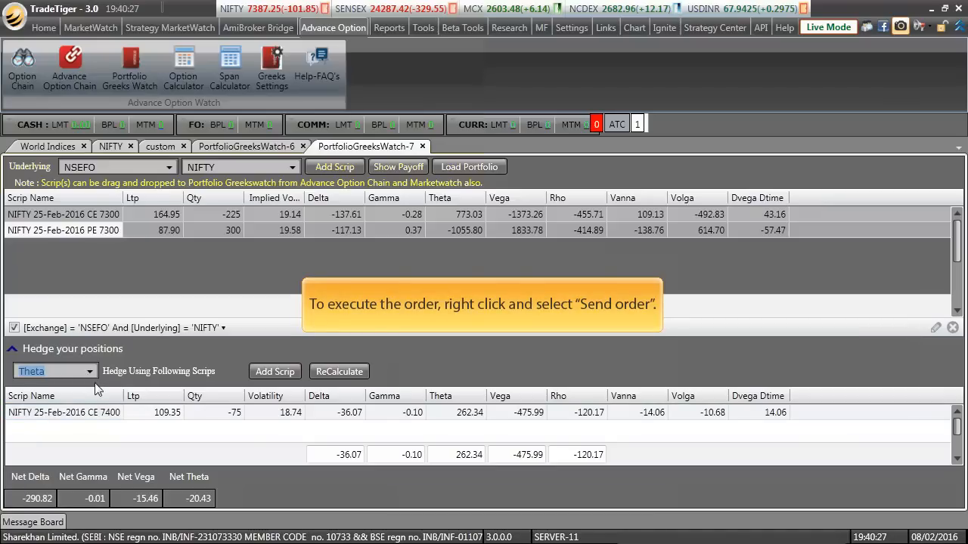
right_click(65, 412)
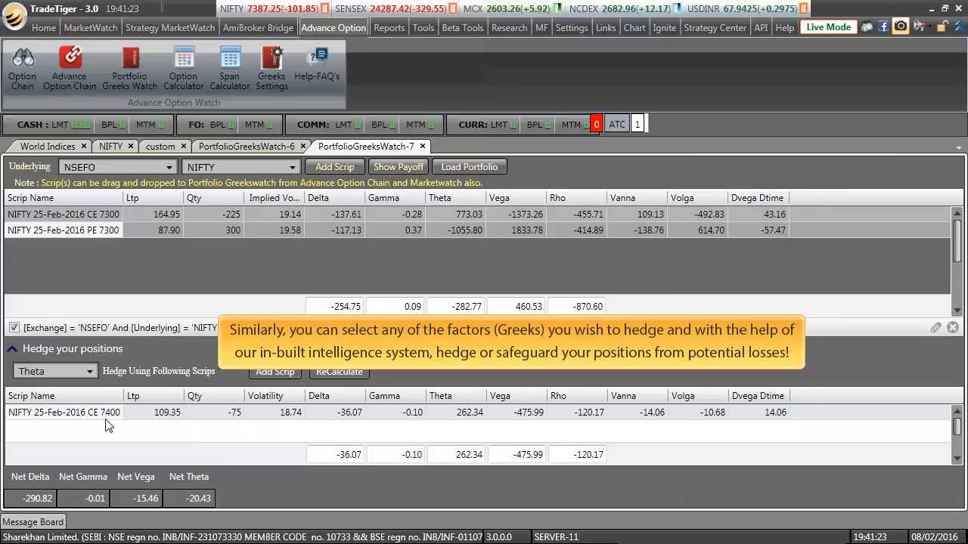
mouse_move(392, 402)
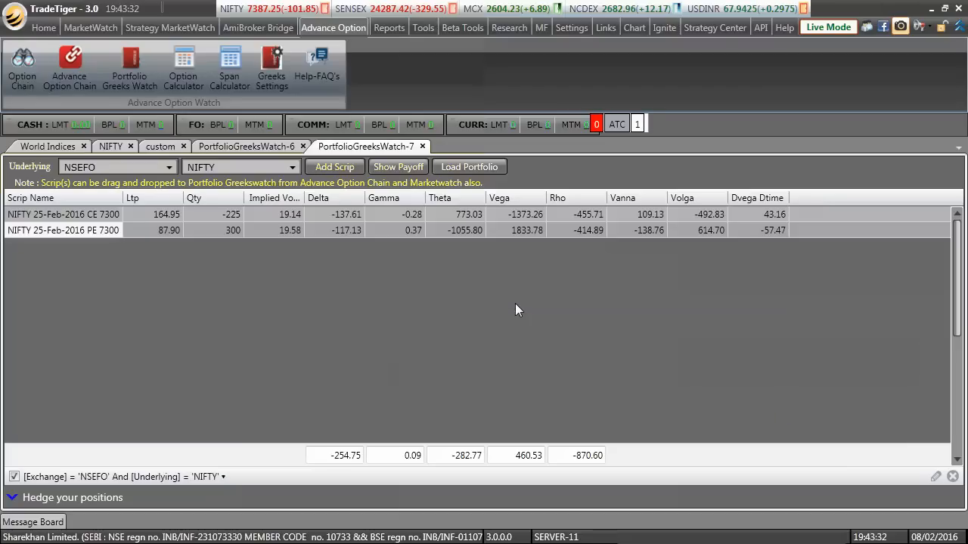
Show the payoff graph of profit against price for the NIFTY 7300 CE/PE portfolio.
left_click(398, 166)
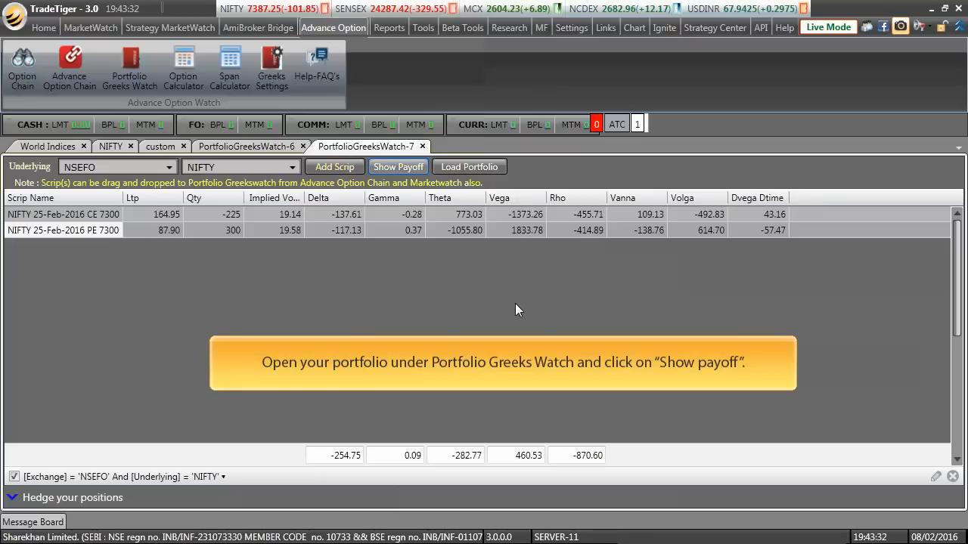
mouse_move(398, 167)
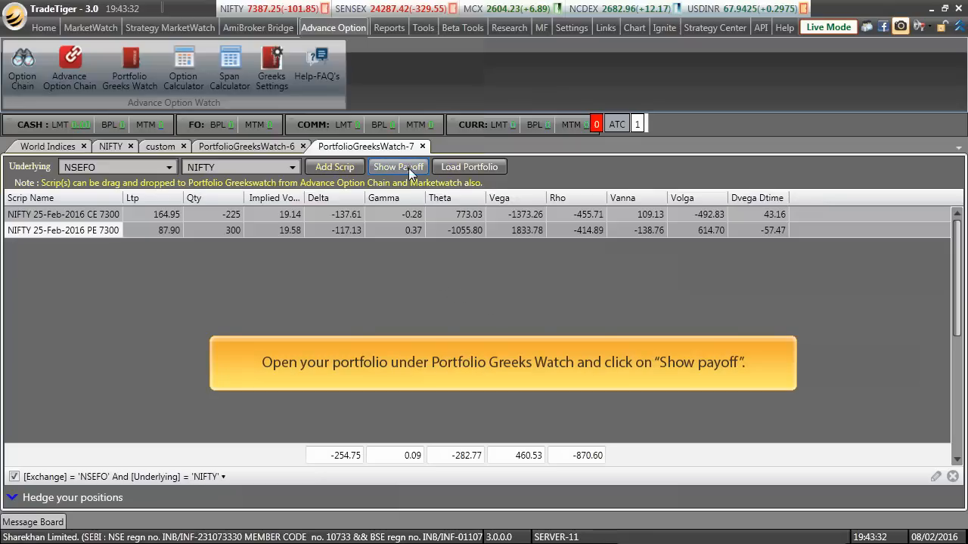
left_click(398, 166)
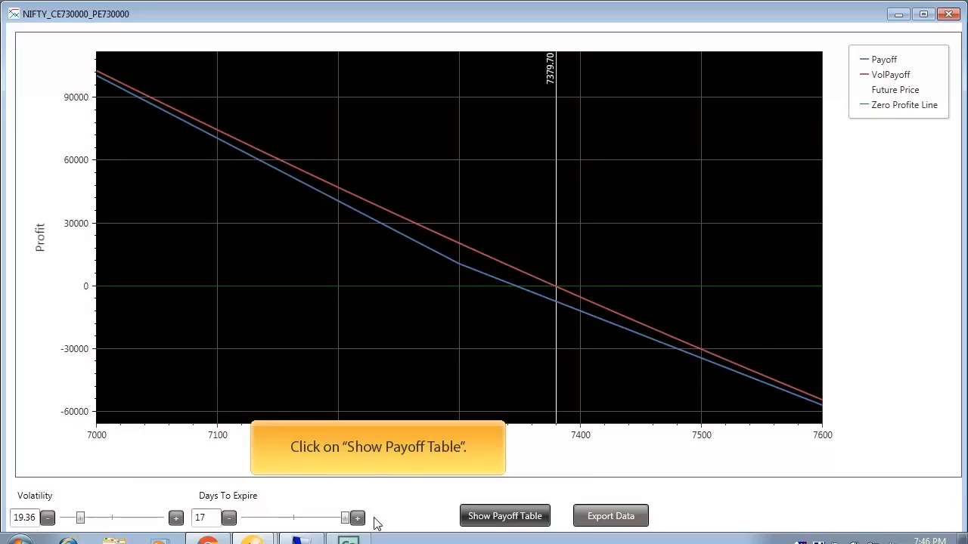
Show the payoff table listing payoff and vol payoff at each strike price.
left_click(505, 515)
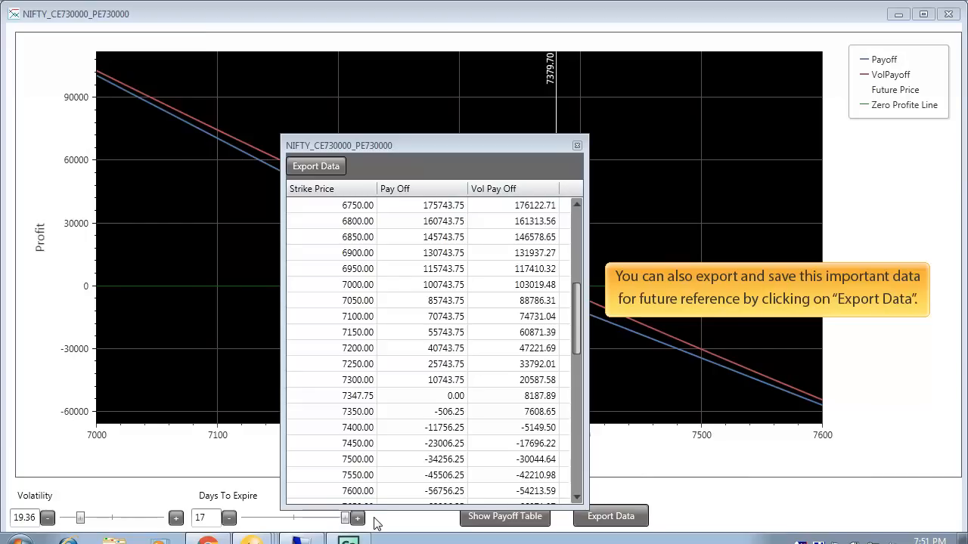
mouse_move(492, 517)
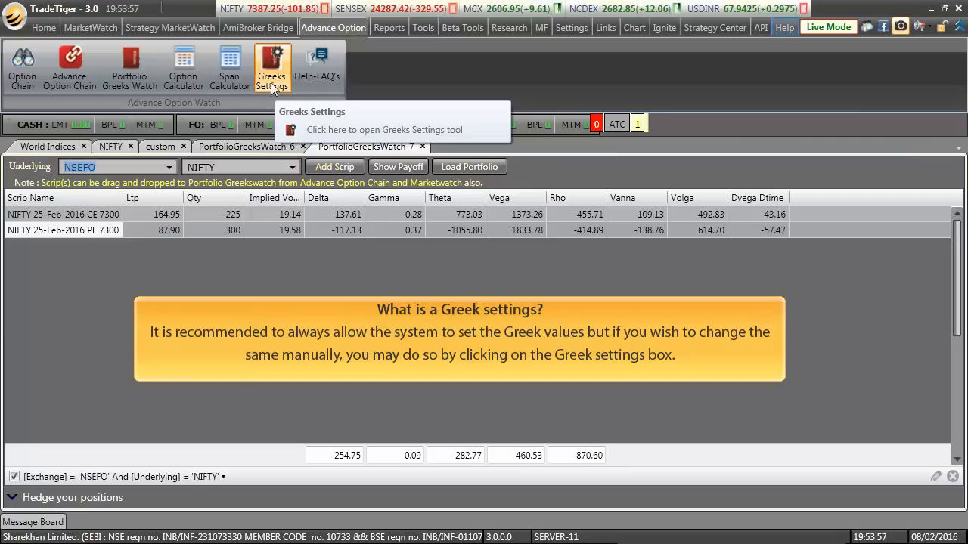
Open Greeks Settings to view IV-based volatility, zero interest rate and included holidays.
left_click(273, 67)
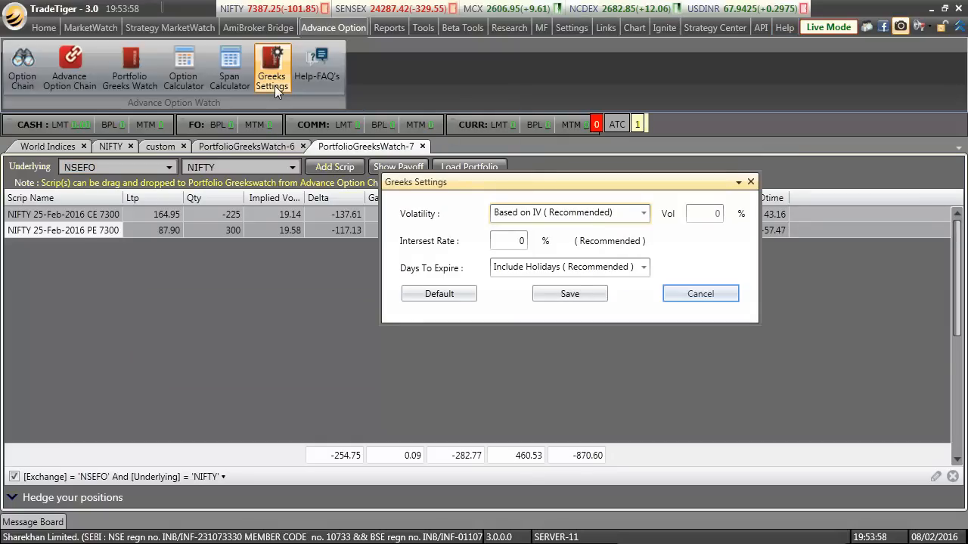
mouse_move(540, 125)
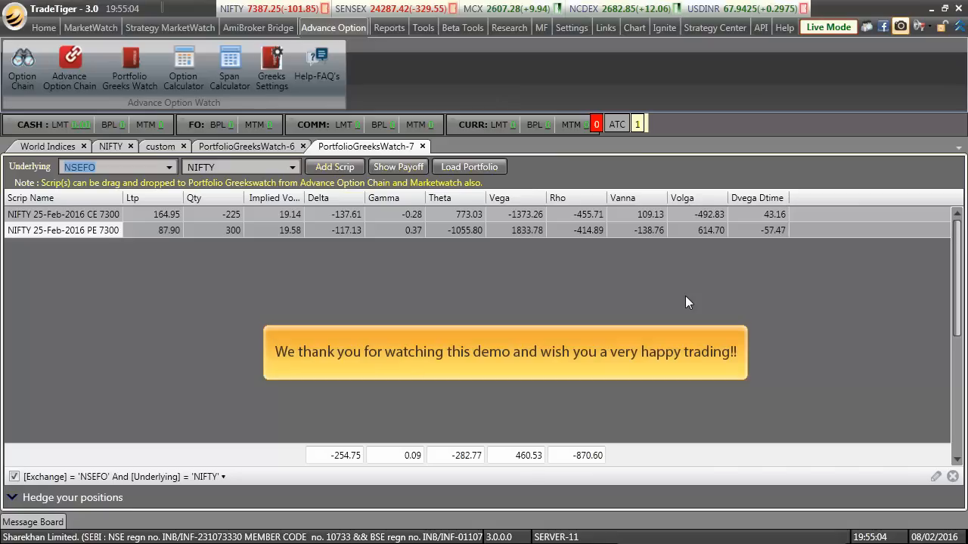
mouse_move(540, 309)
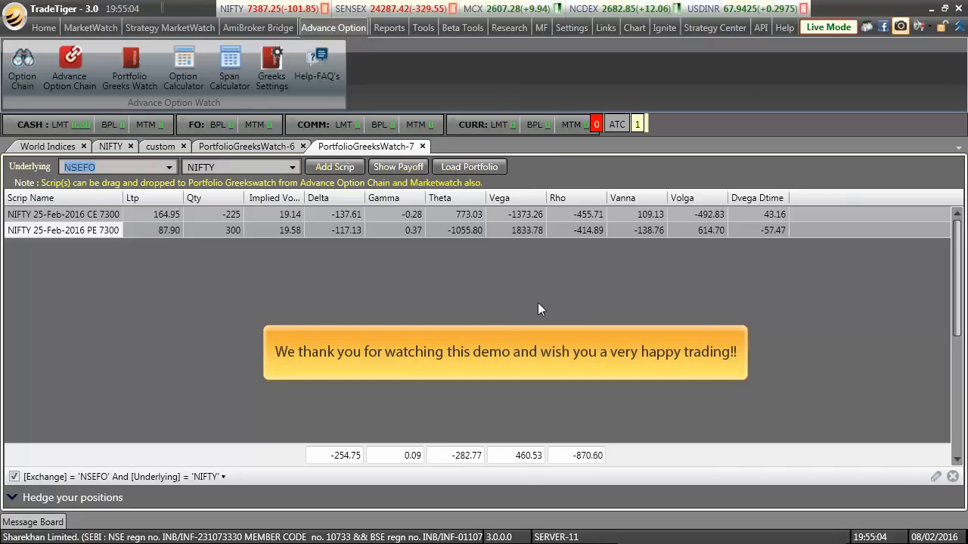